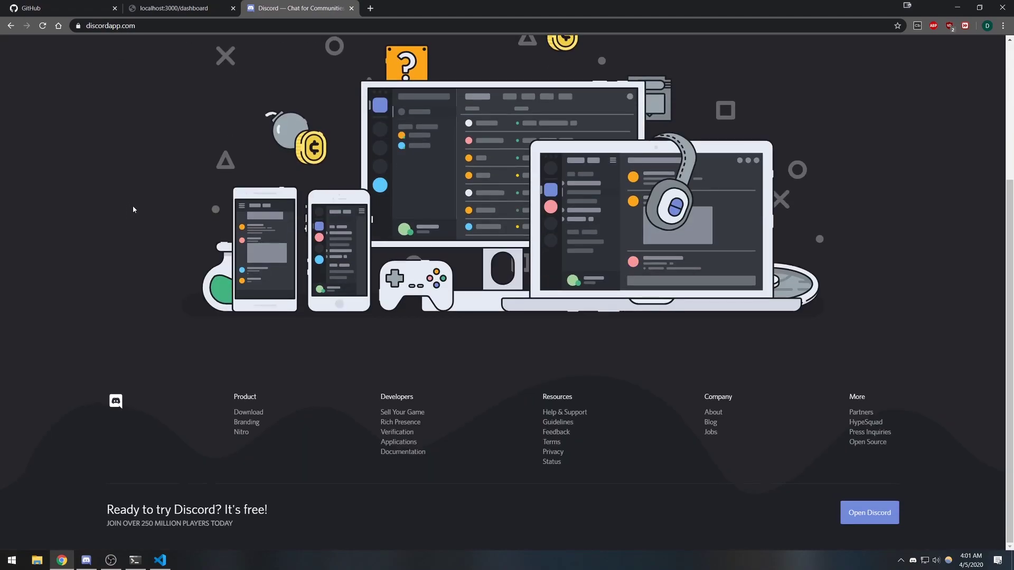
Step: Walk through app.js, highlighting the dotenv/express setup, the '/' and '/dashboard' routes, and the listener
left_click(160, 559)
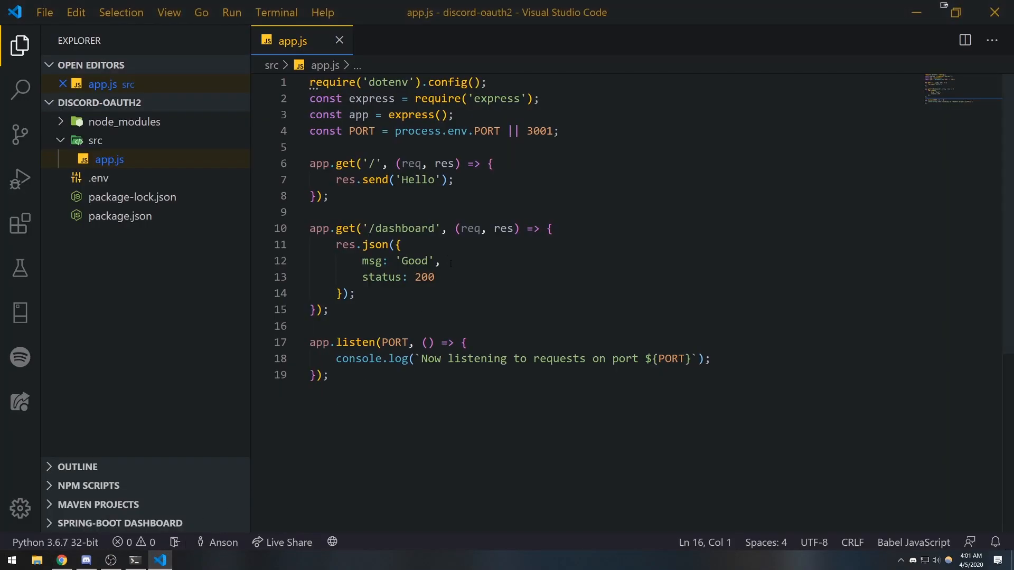
left_click(309, 147)
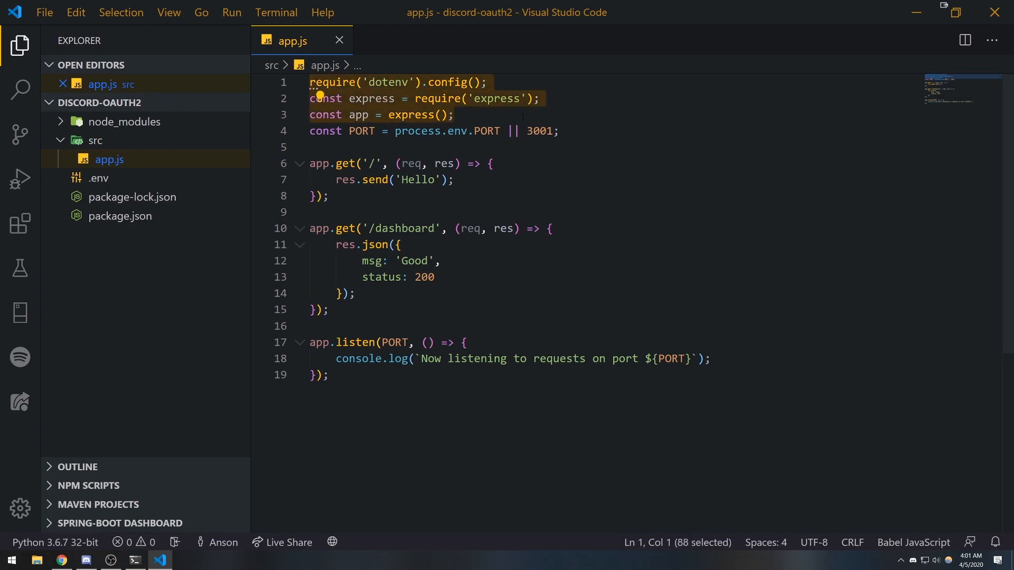
left_click(558, 114)
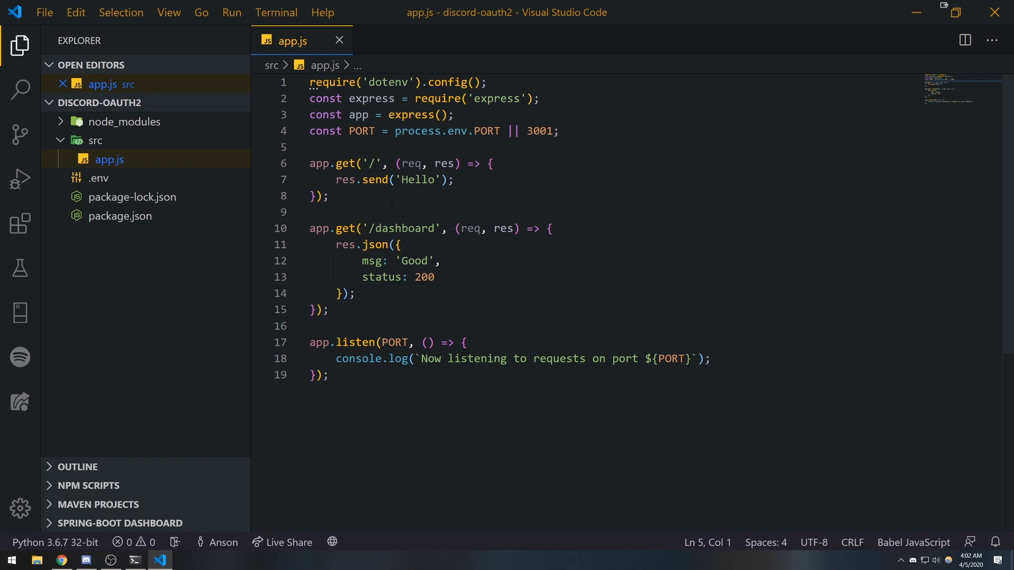
left_click(490, 163)
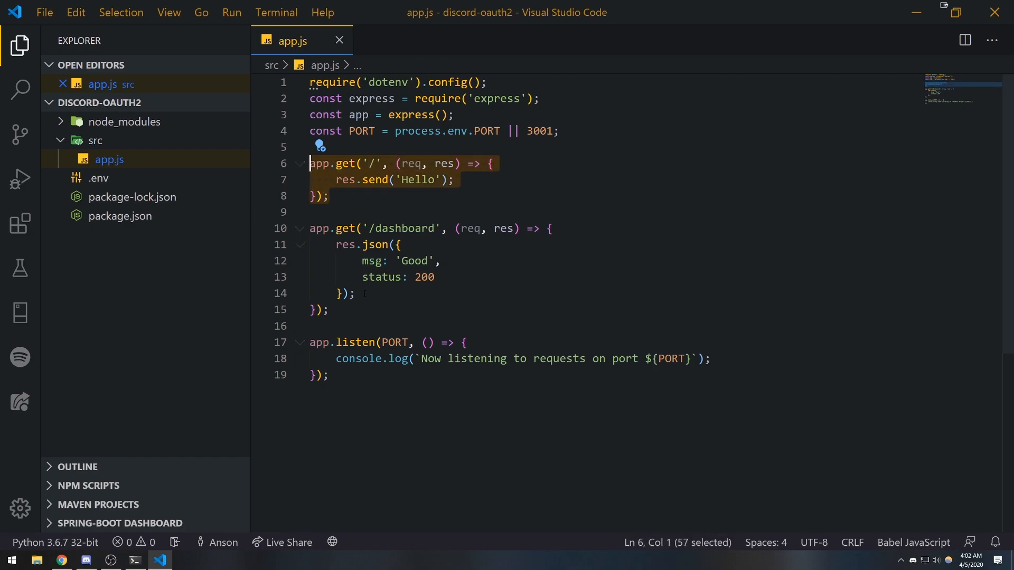
left_click(329, 309)
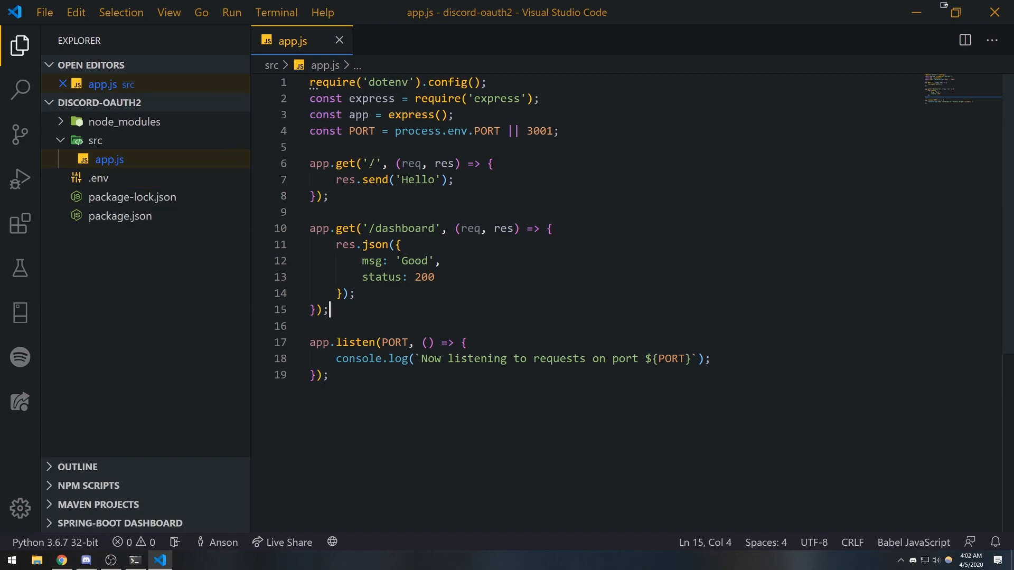
left_click(362, 163)
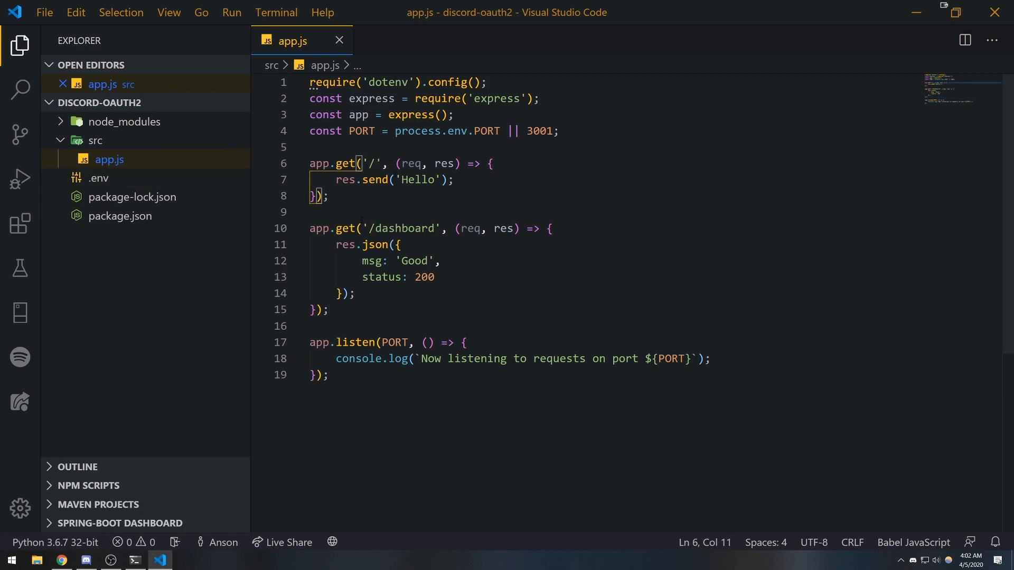
left_click(328, 197)
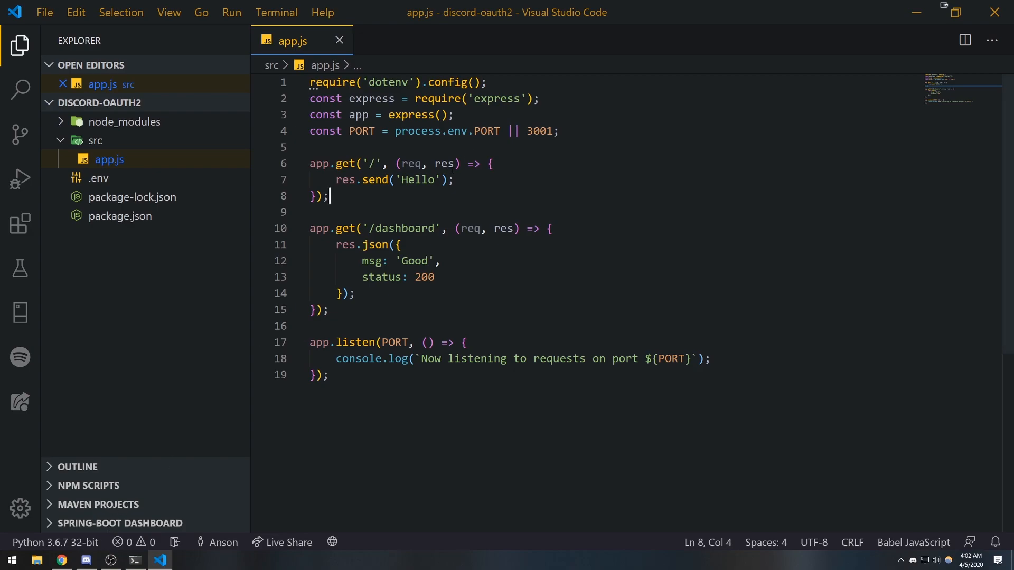
left_click(435, 277)
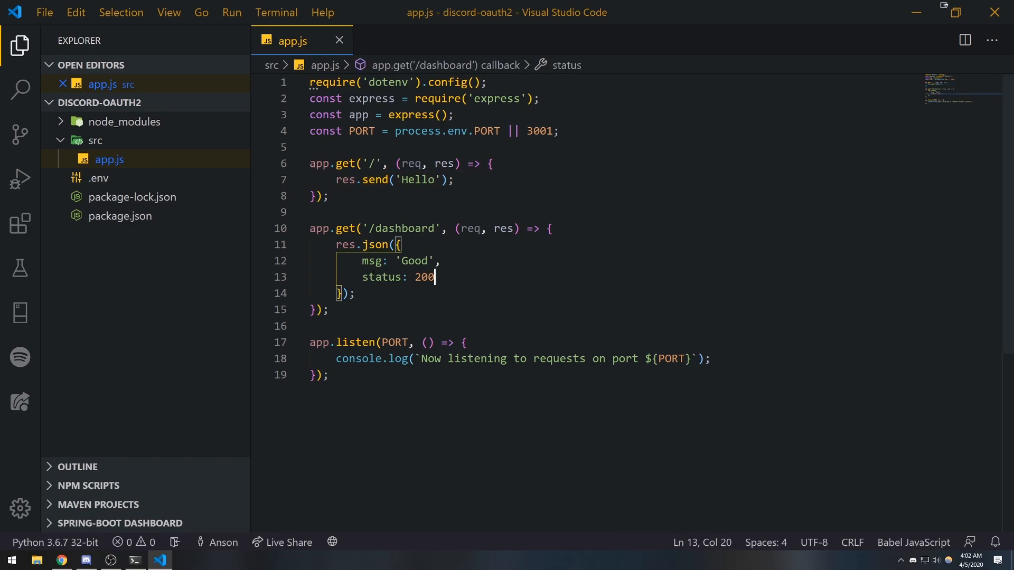
left_click(317, 326)
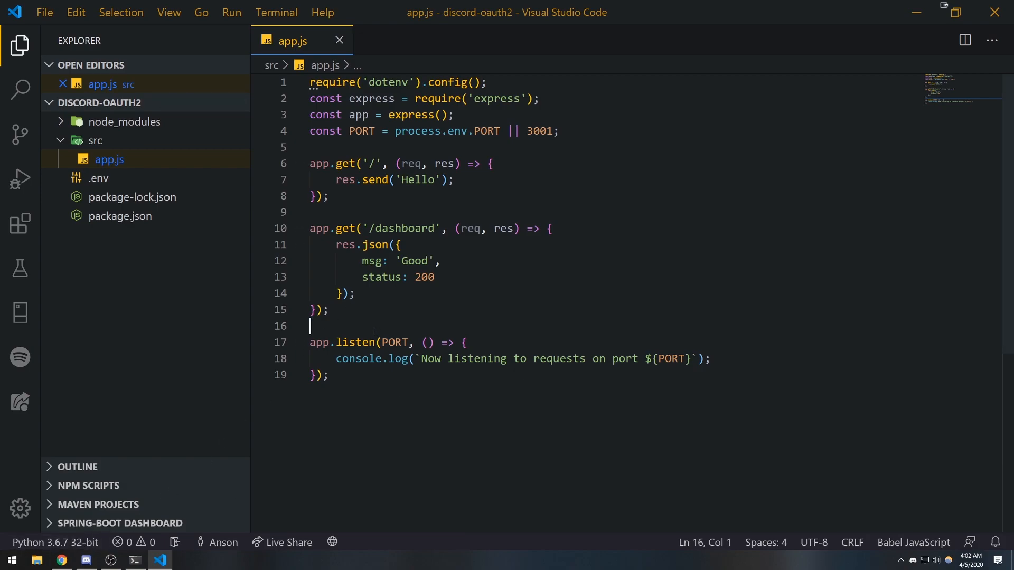
Step: Scroll the Discord homepage in Chrome down to the footer's Developers links
left_click(62, 560)
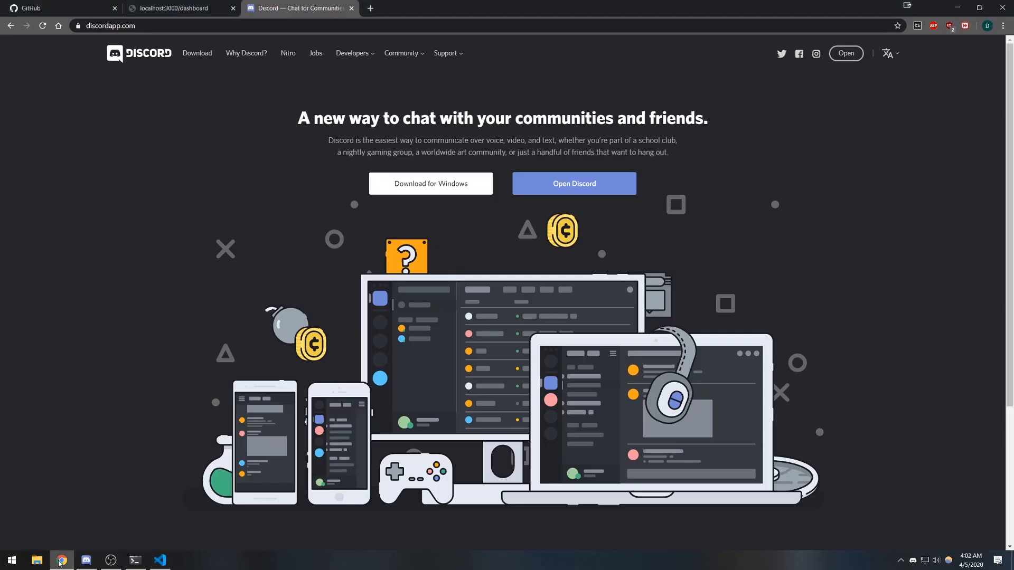
mouse_move(245, 53)
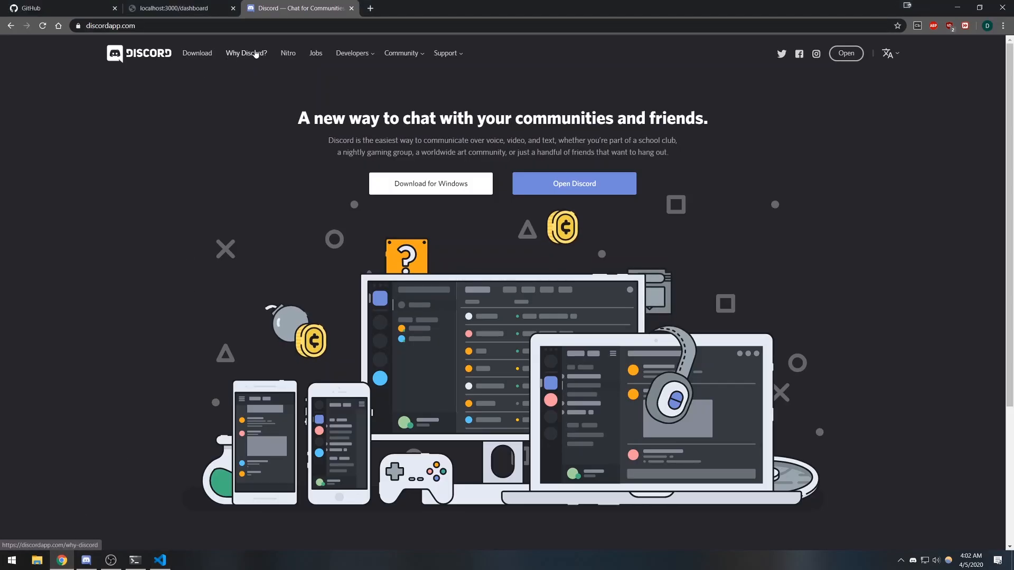
mouse_move(466, 72)
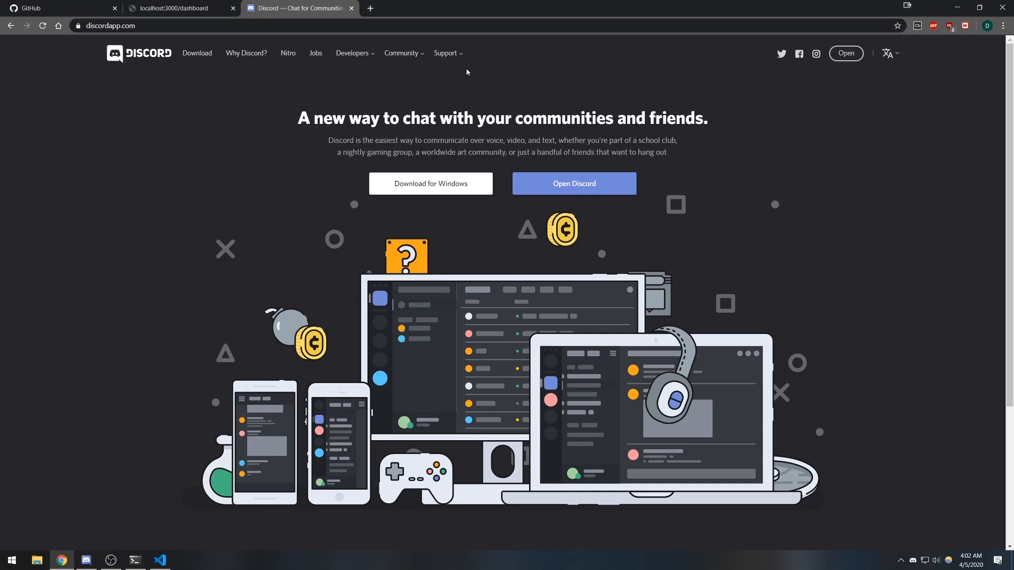
scroll("down", 3)
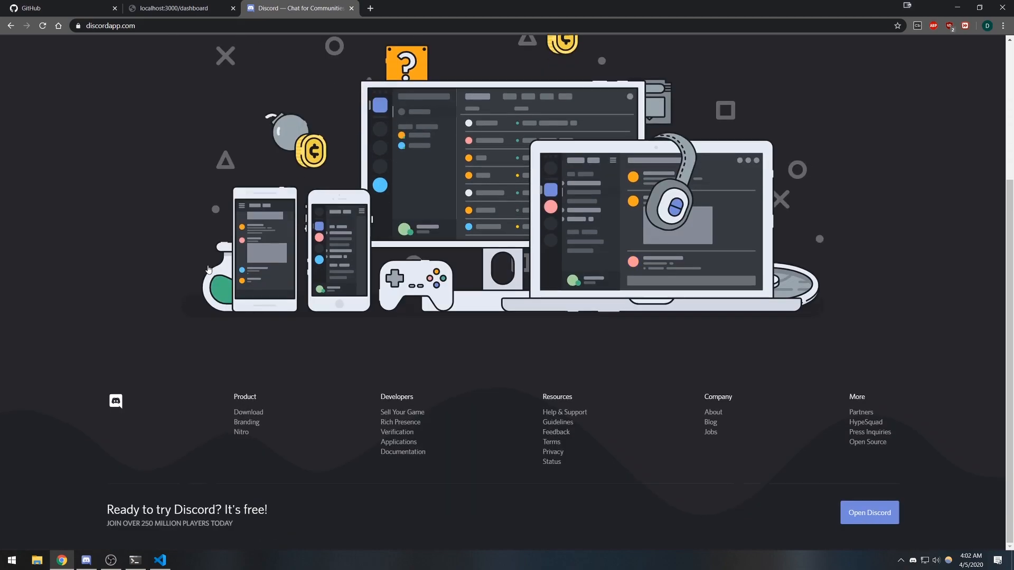
mouse_move(209, 264)
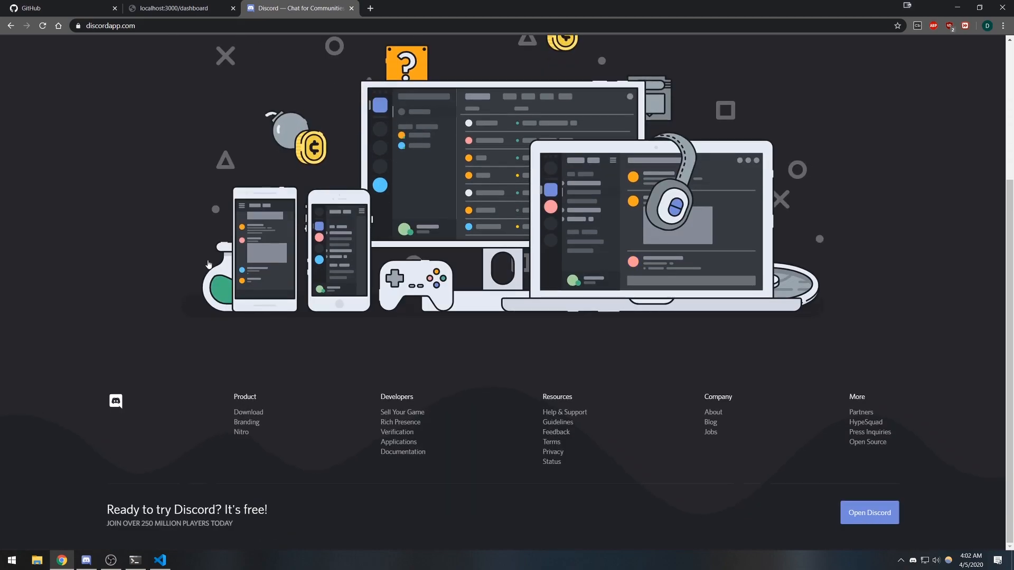
scroll("up", 3)
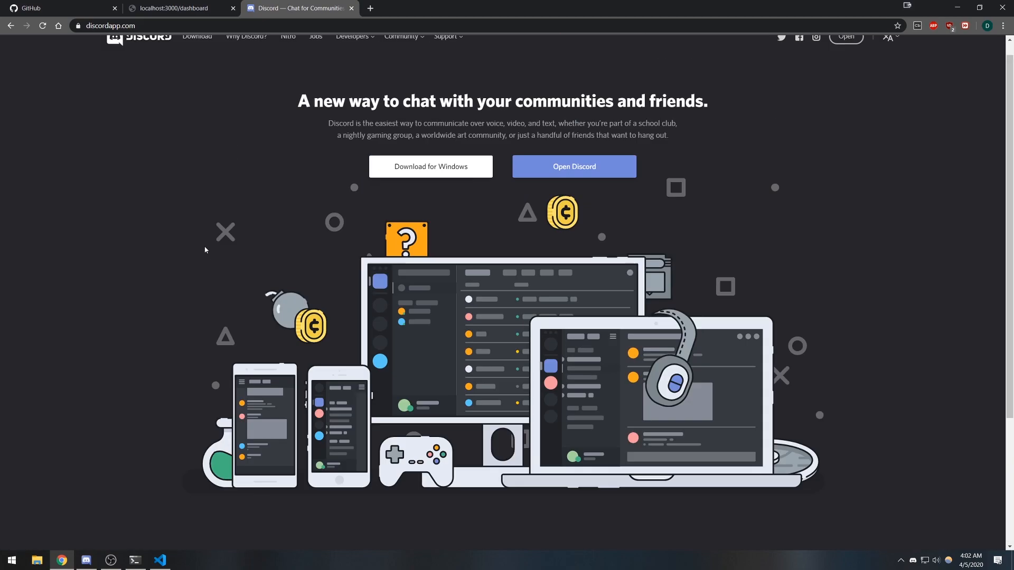
scroll("up", 3)
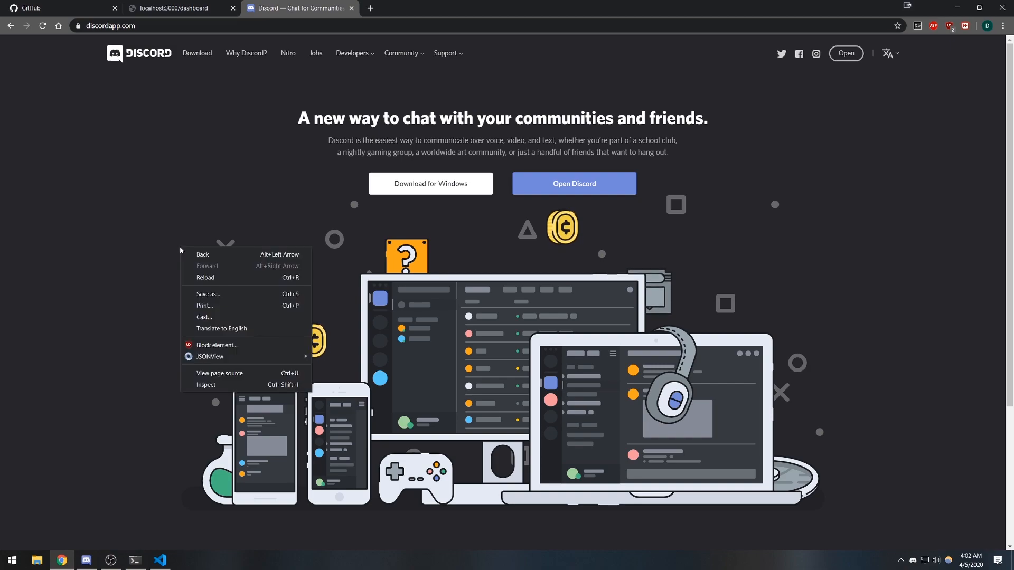
left_click(202, 171)
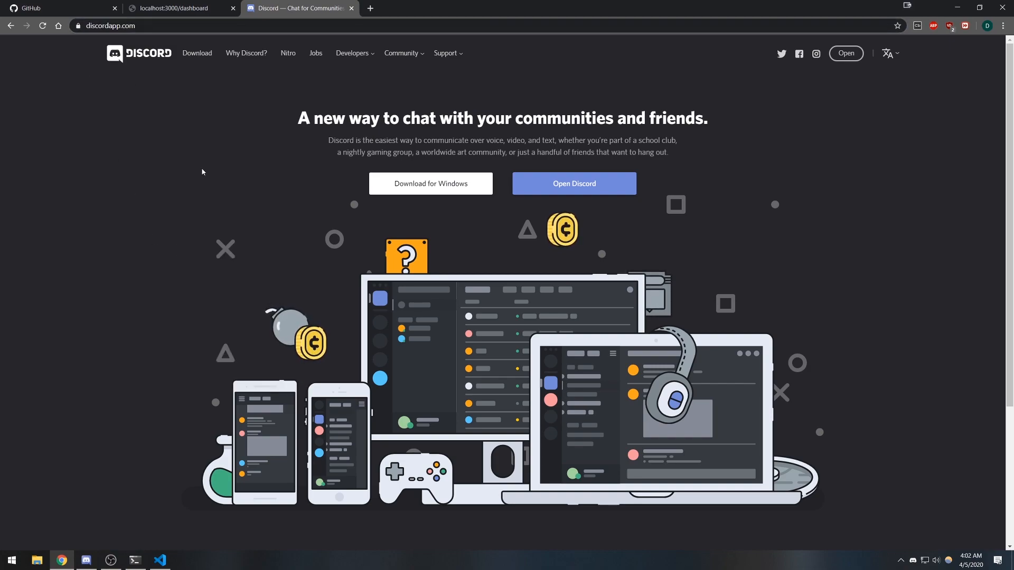
scroll("down", 3)
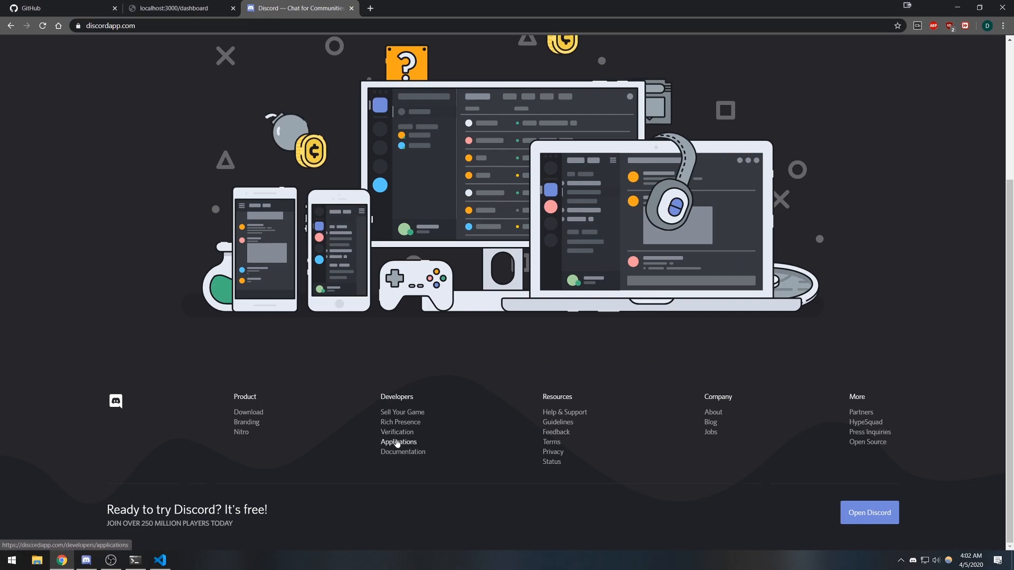
Step: Create a new Discord developer application named 'OAuth2 Example' and return to the applications list
left_click(398, 441)
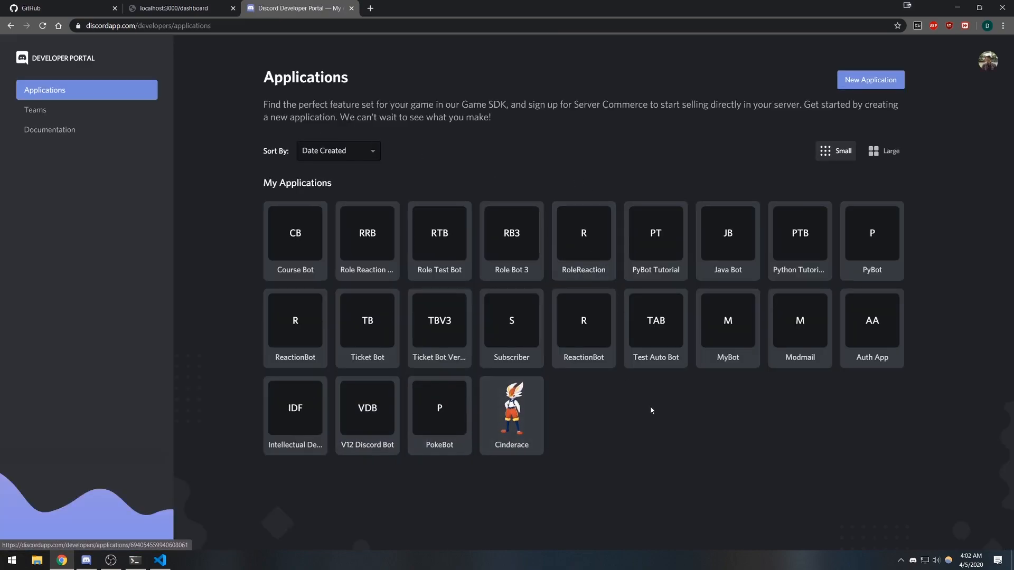
left_click(870, 79)
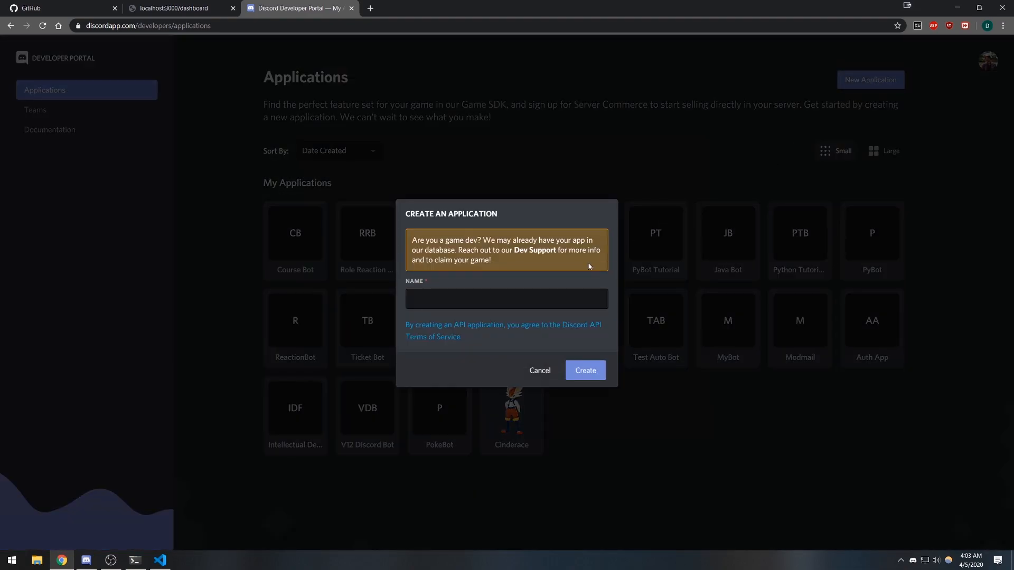
left_click(506, 299)
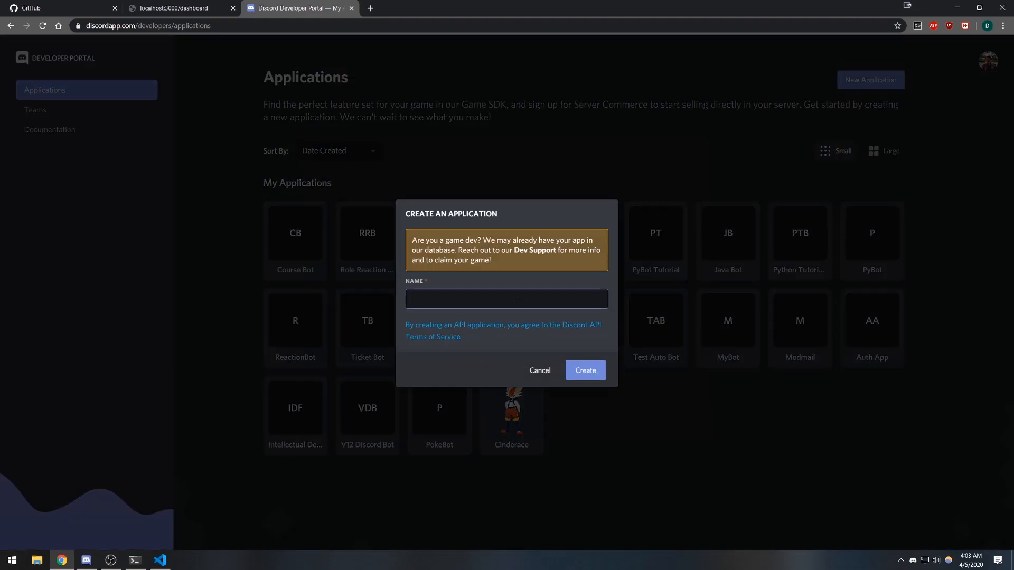
type("OA")
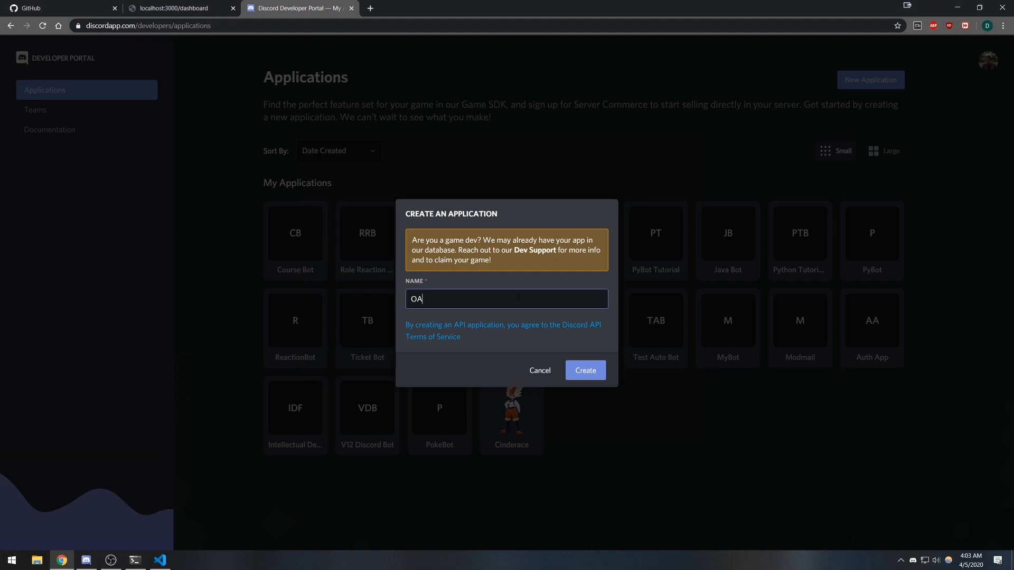
type("uth Examp")
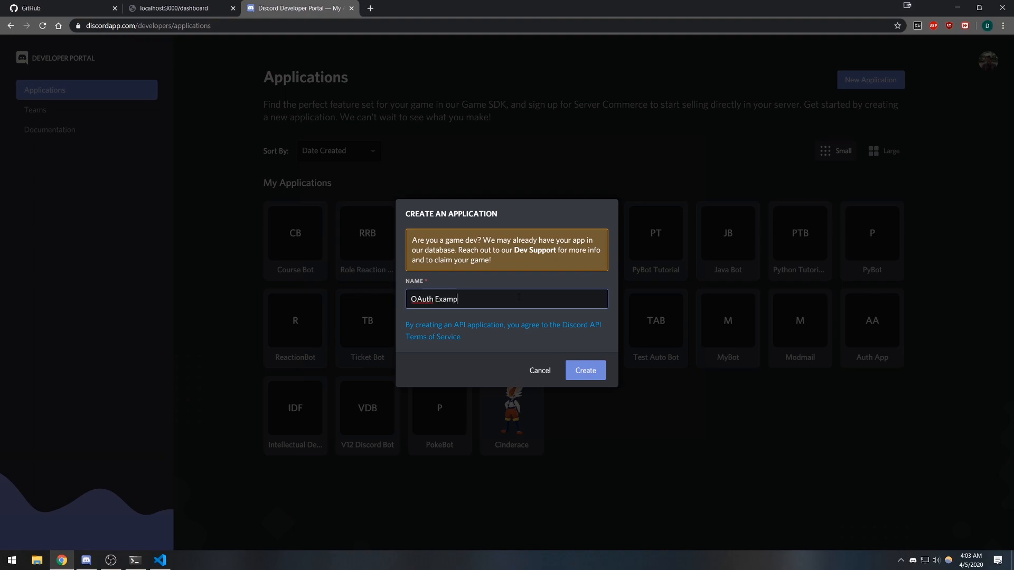
type("le")
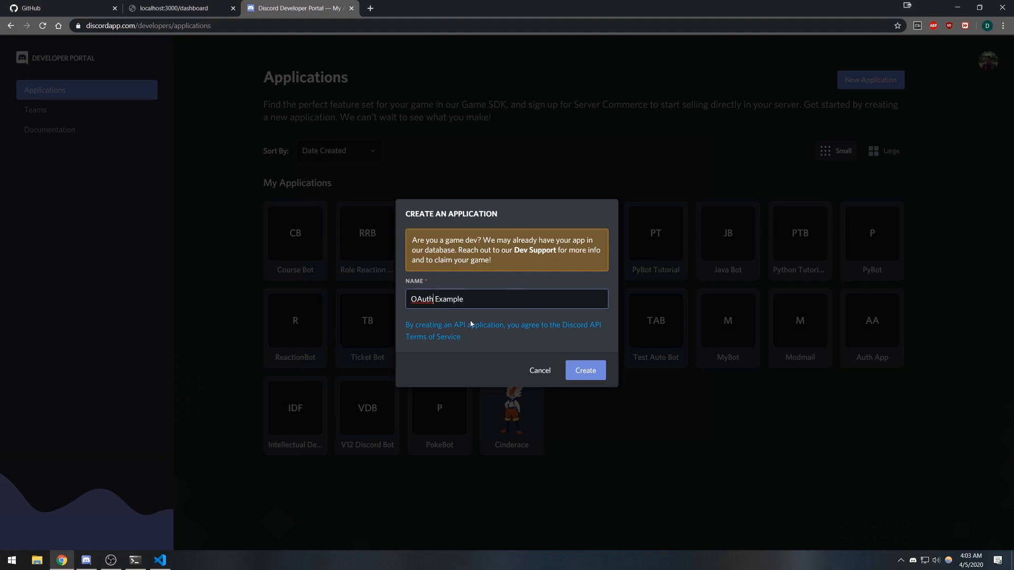
left_click(584, 370)
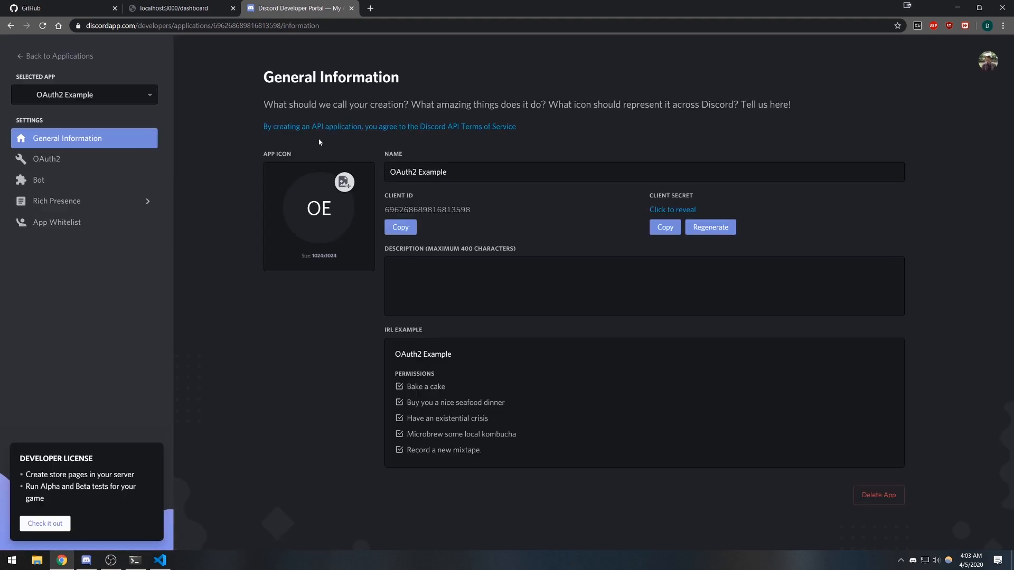
left_click(58, 56)
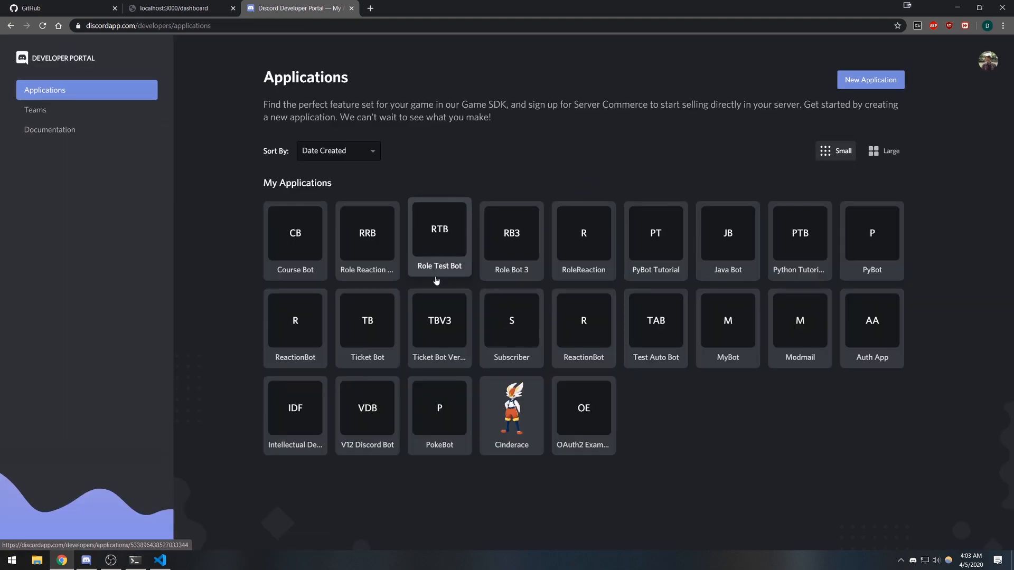
left_click(582, 407)
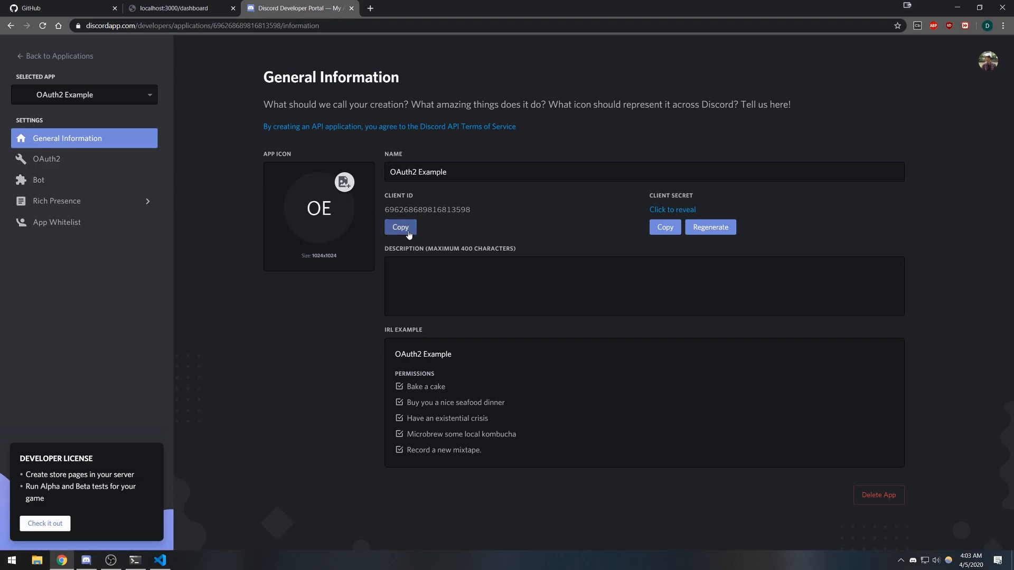
left_click(159, 560)
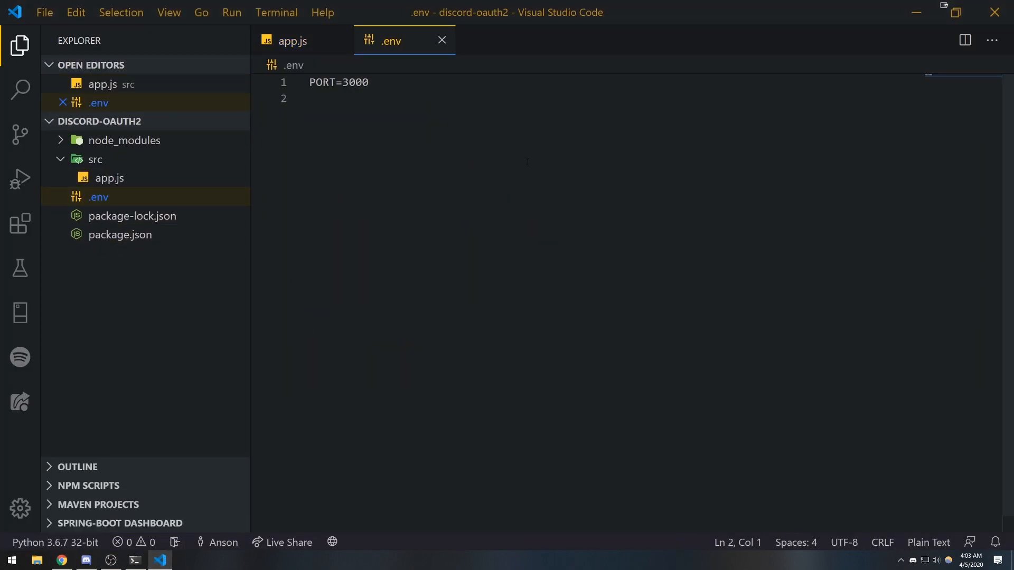
type("CLIENT_")
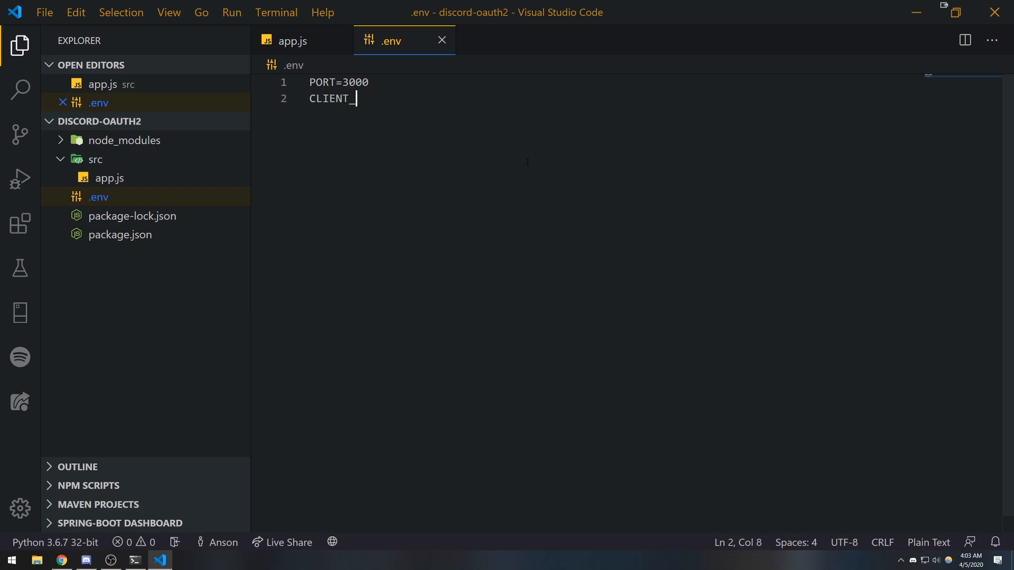
type("ID=696268689816813598")
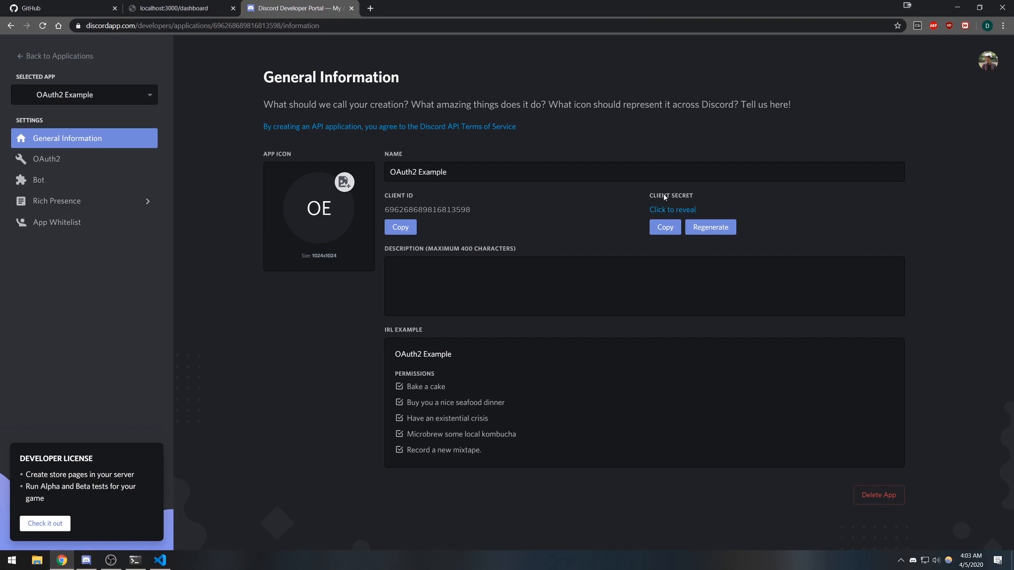
Step: Reveal the OAuth2 Example app's client secret and regenerate it
left_click(671, 209)
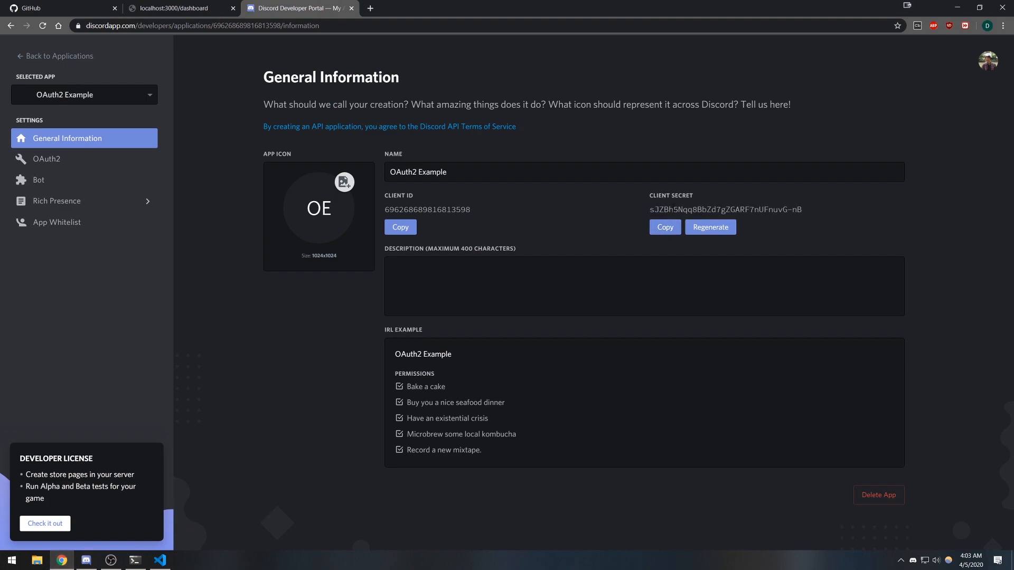
mouse_move(693, 195)
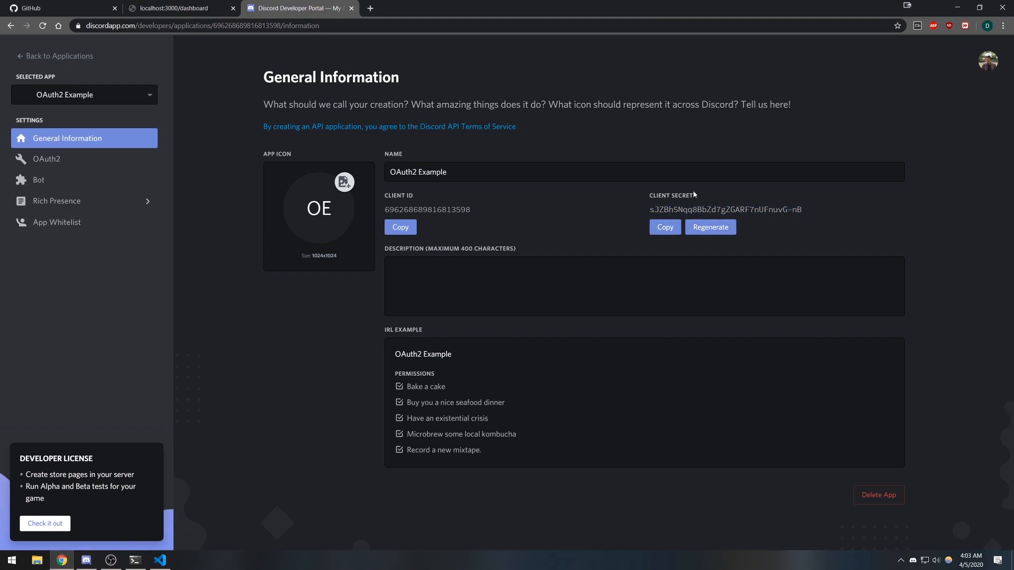
left_click(709, 227)
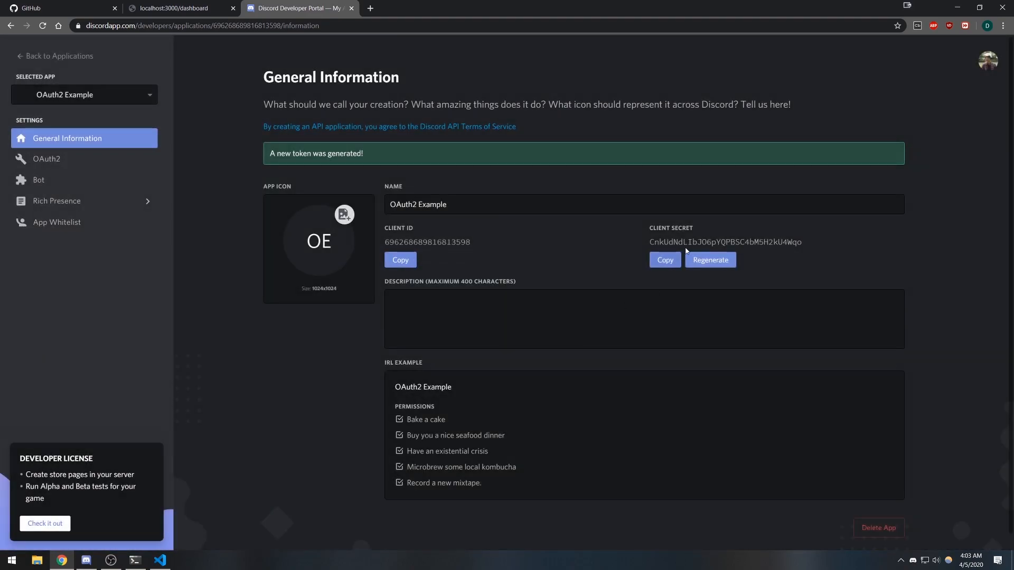
left_click(160, 559)
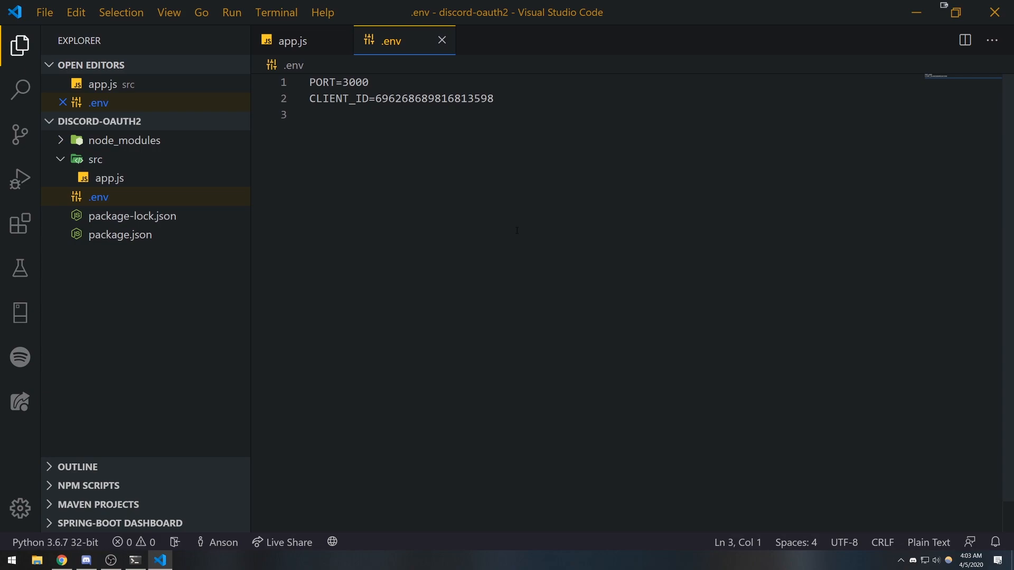
Step: Start a CLIENT_SECRET line in .env and copy the regenerated secret from the portal
type("CLIEN")
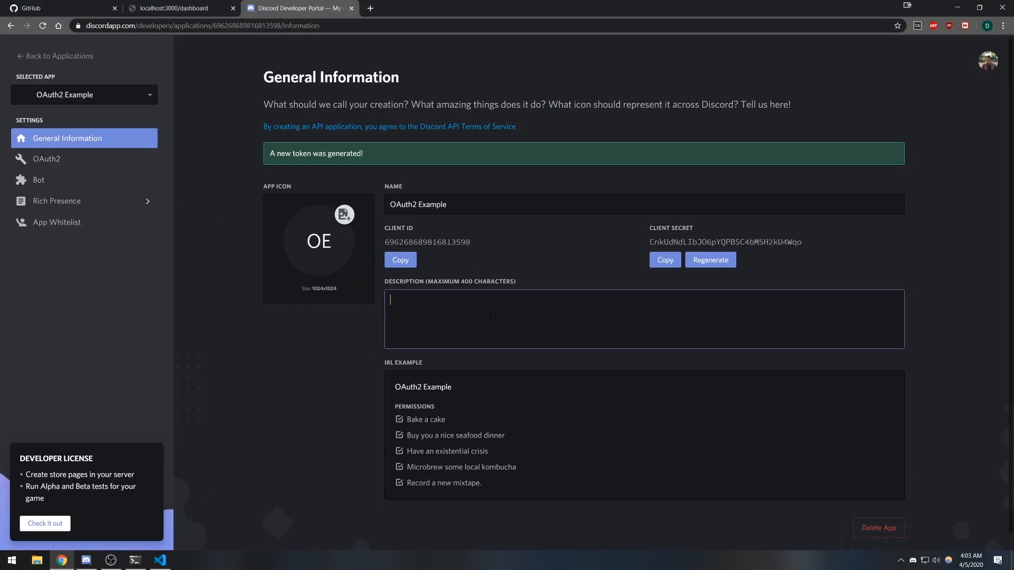
double_click(426, 241)
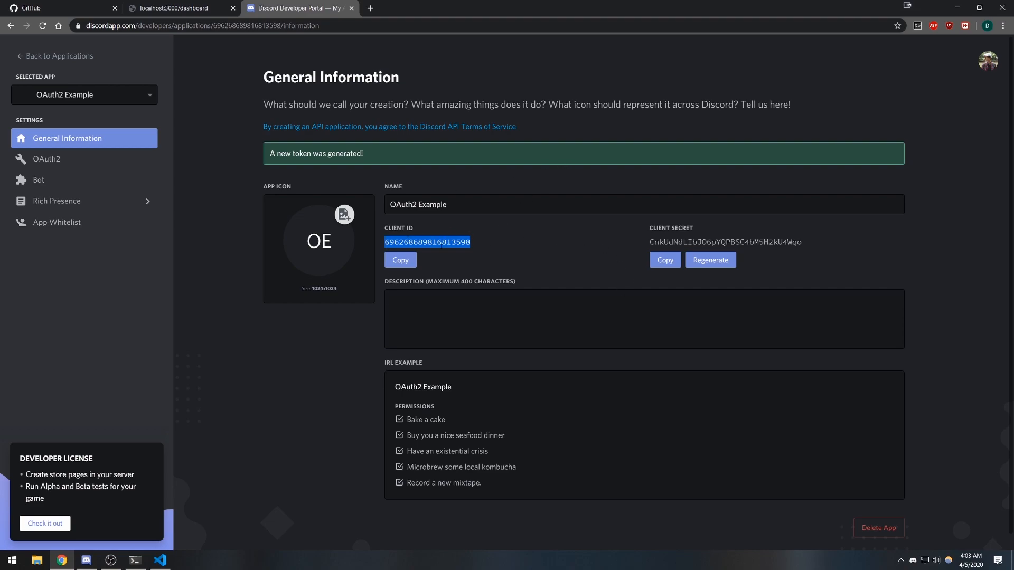
left_click(159, 559)
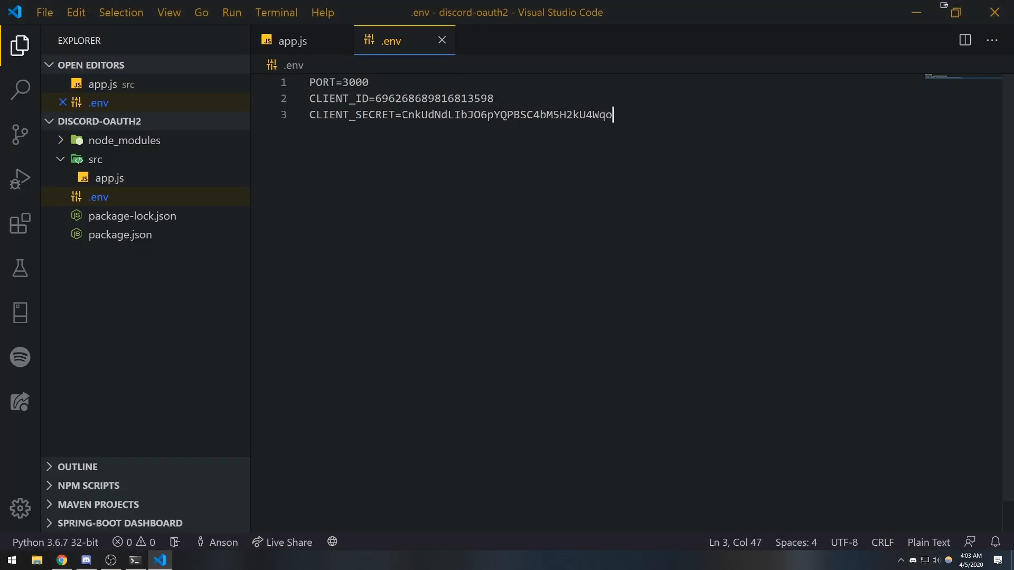
mouse_move(61, 560)
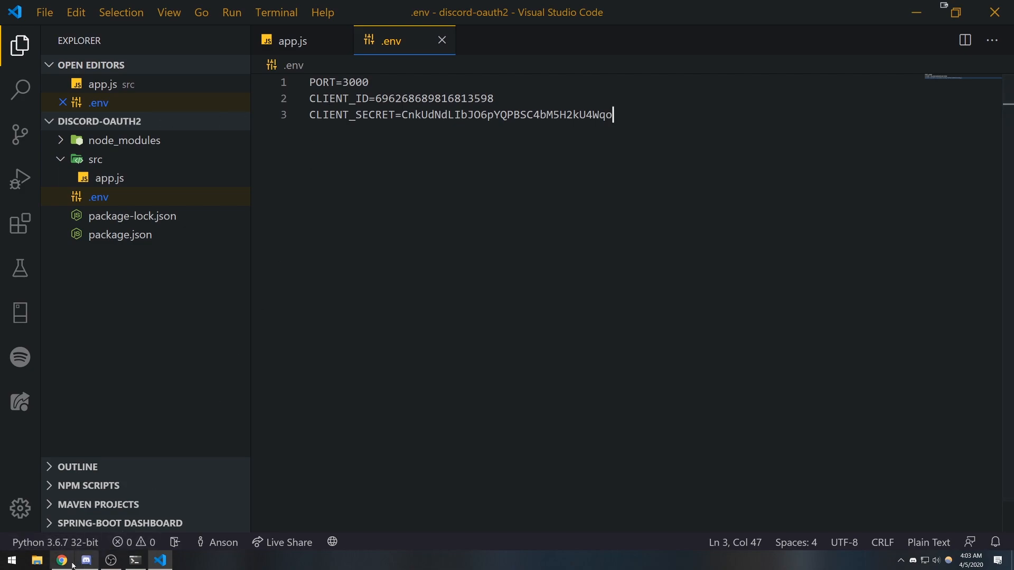
left_click(61, 560)
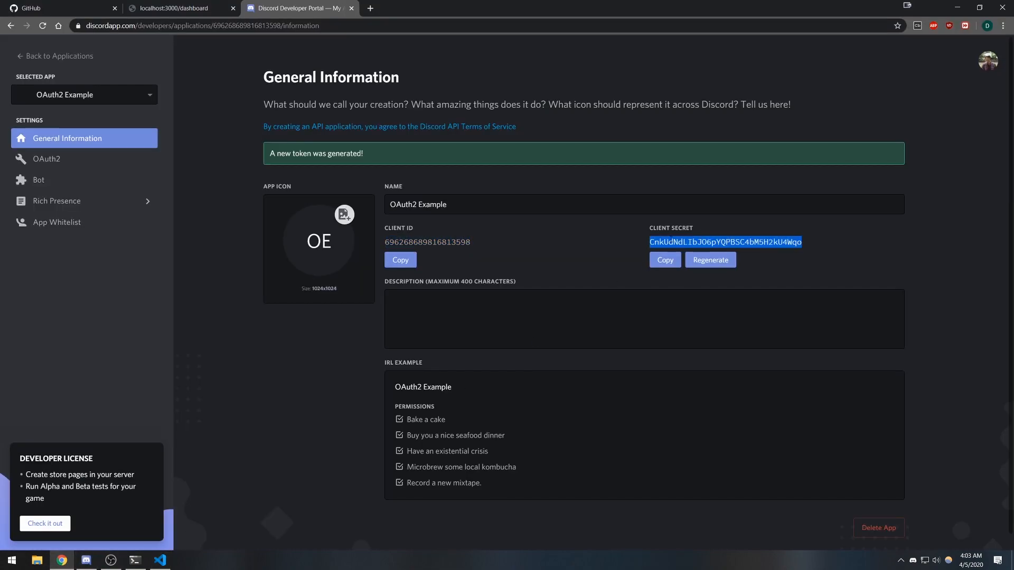
mouse_move(71, 159)
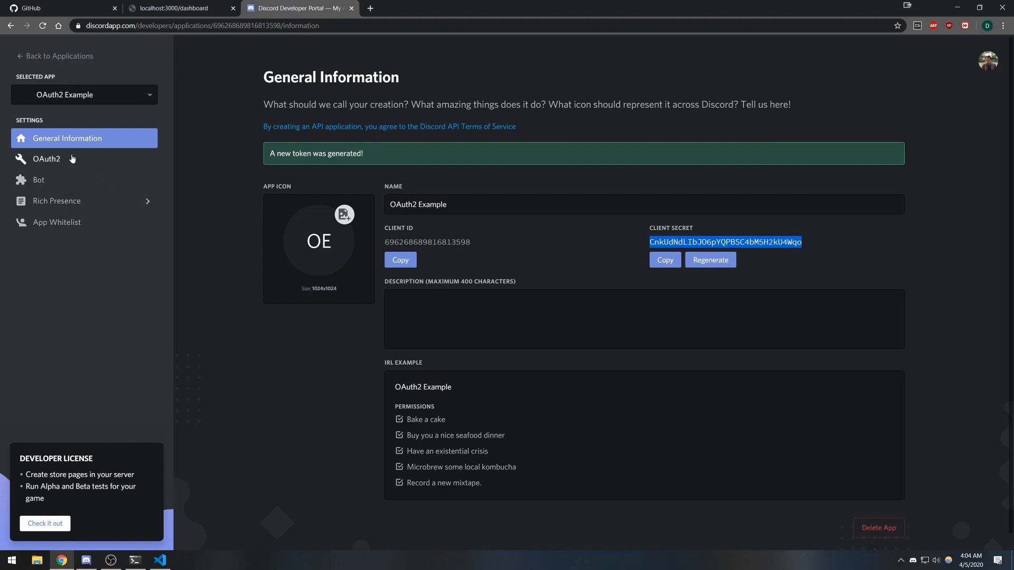
left_click(47, 158)
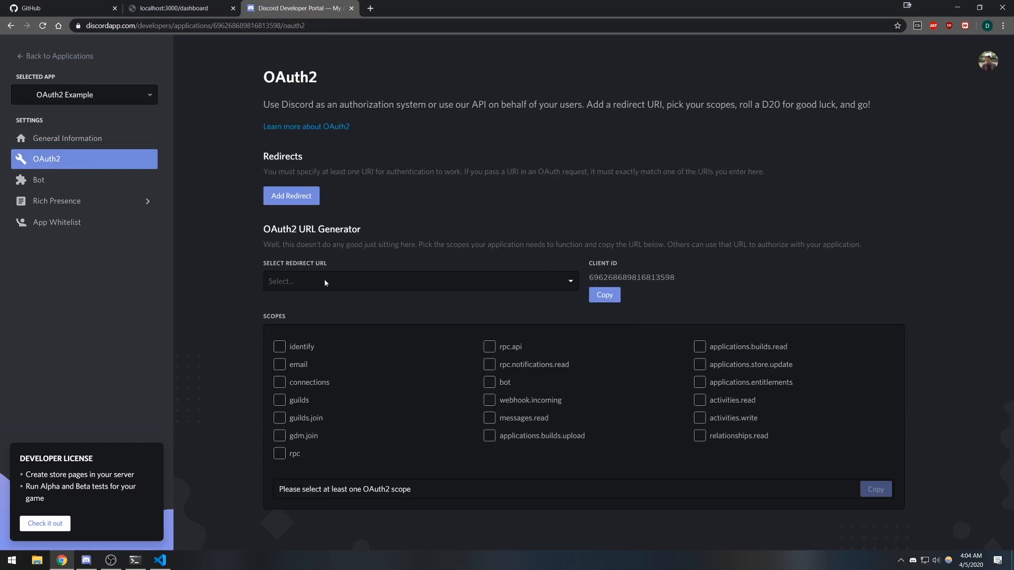
mouse_move(494, 222)
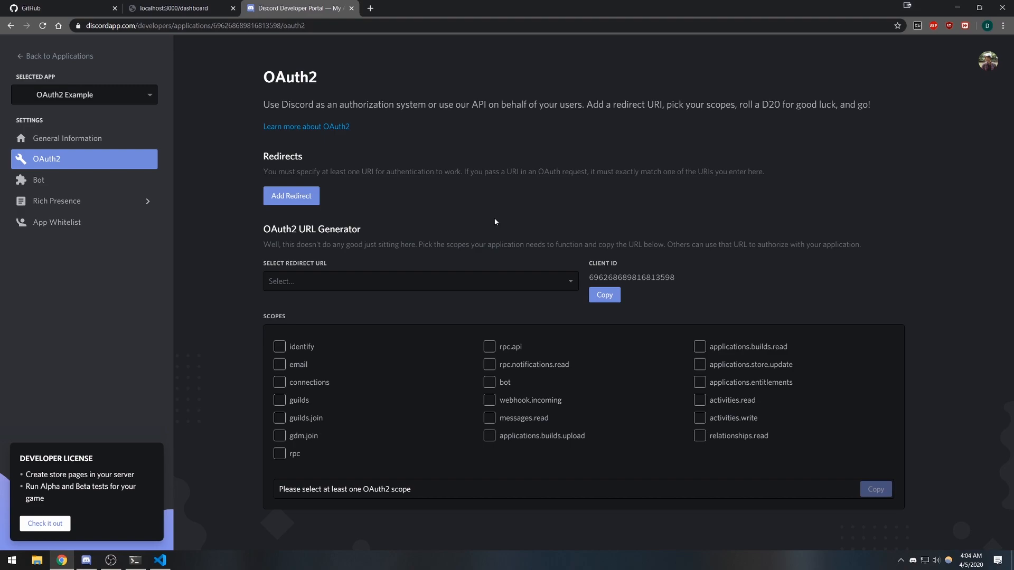
mouse_move(478, 210)
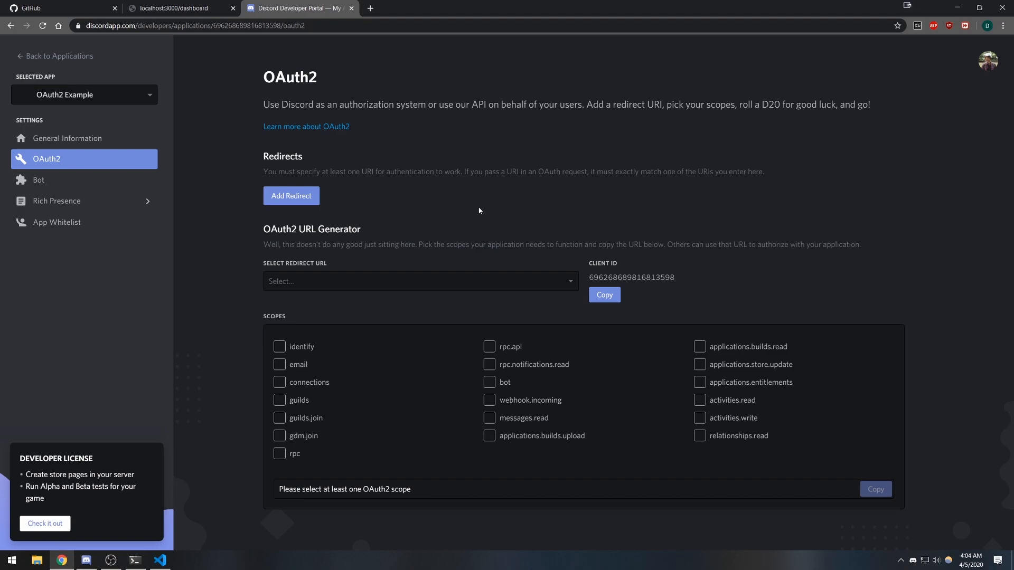
left_click(419, 282)
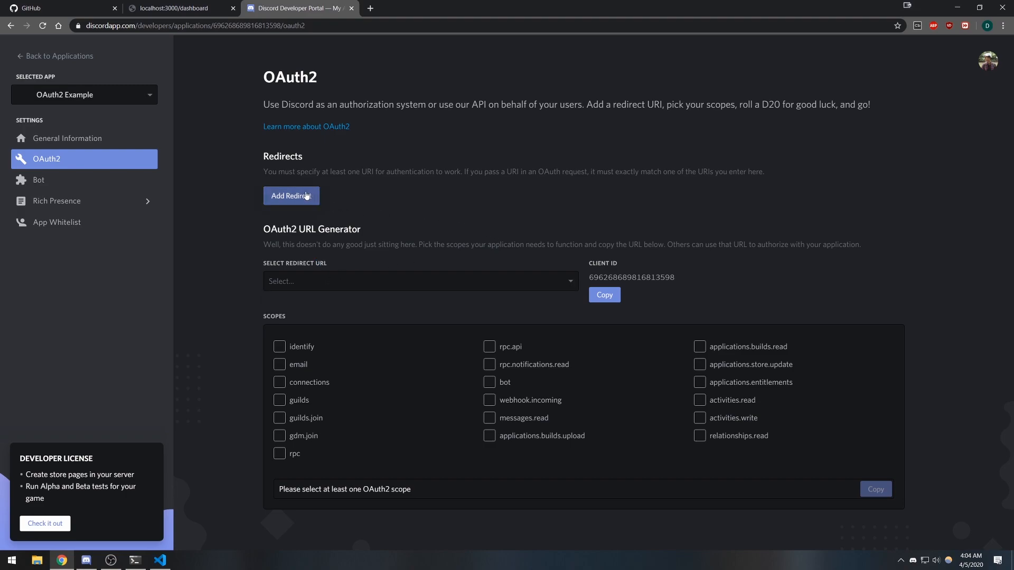
left_click(291, 196)
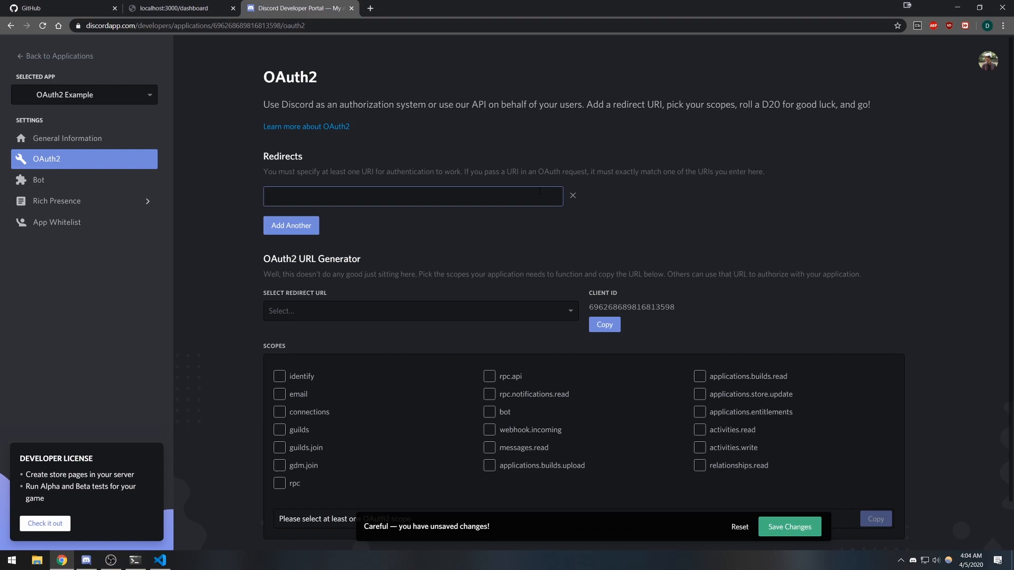
mouse_move(529, 182)
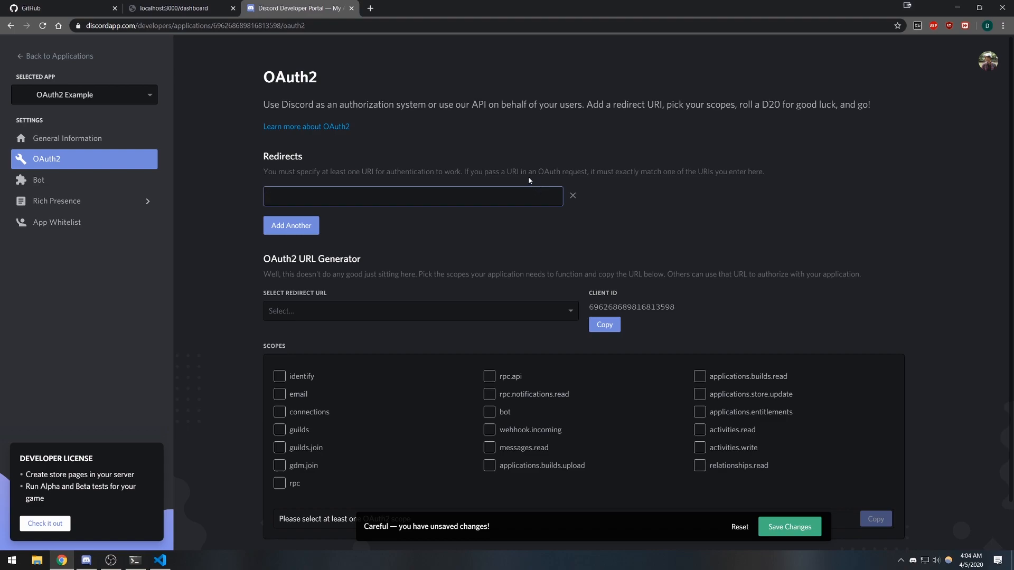
left_click(412, 196)
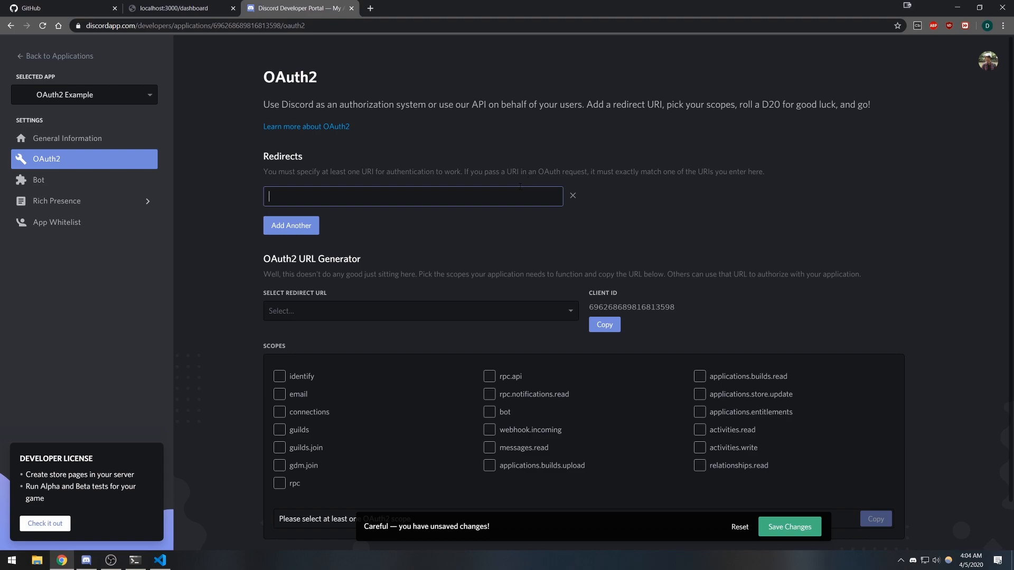
mouse_move(495, 167)
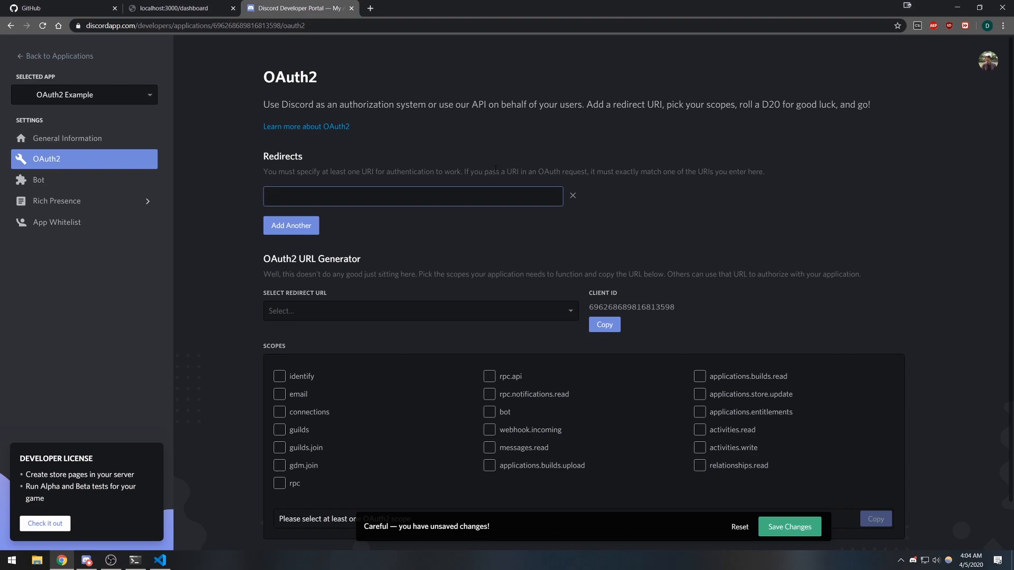
mouse_move(521, 167)
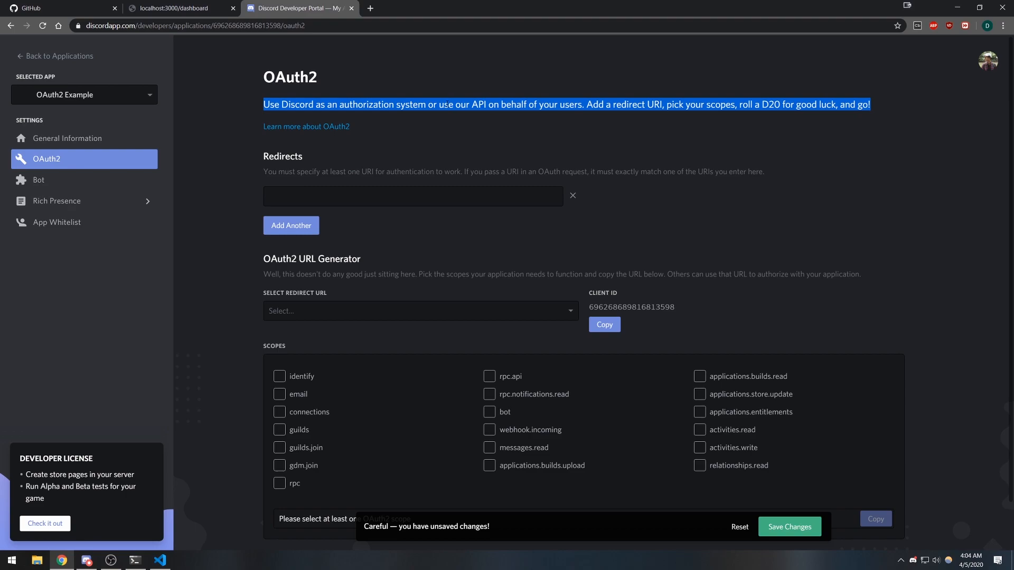
mouse_move(480, 127)
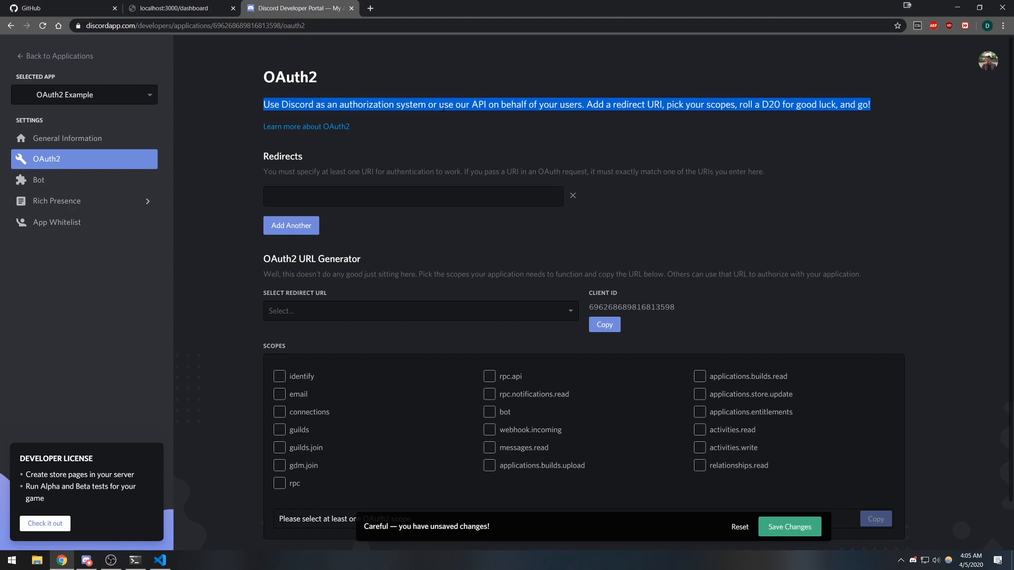
left_click(159, 559)
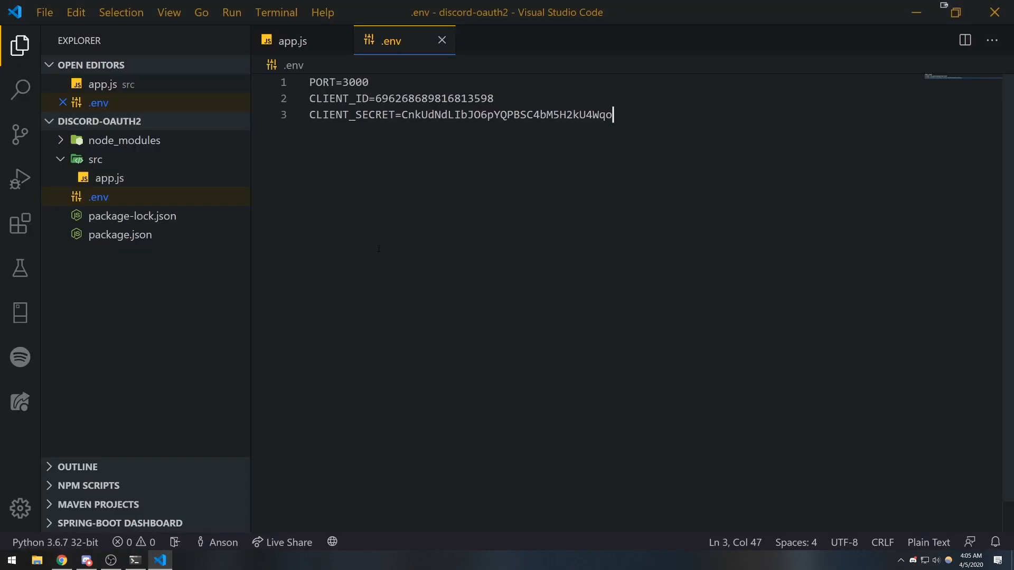
left_click(298, 7)
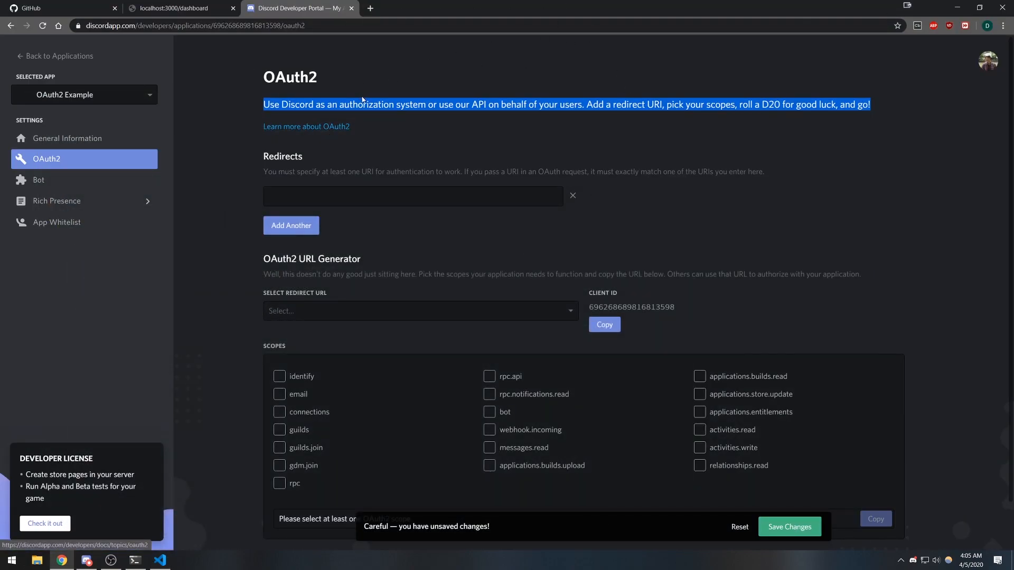
left_click(567, 132)
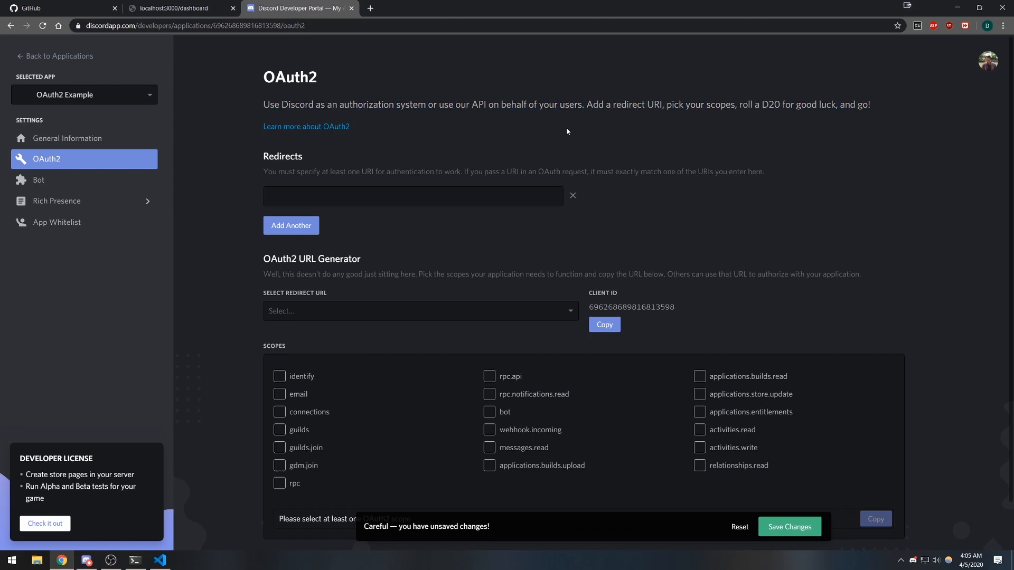
mouse_move(409, 150)
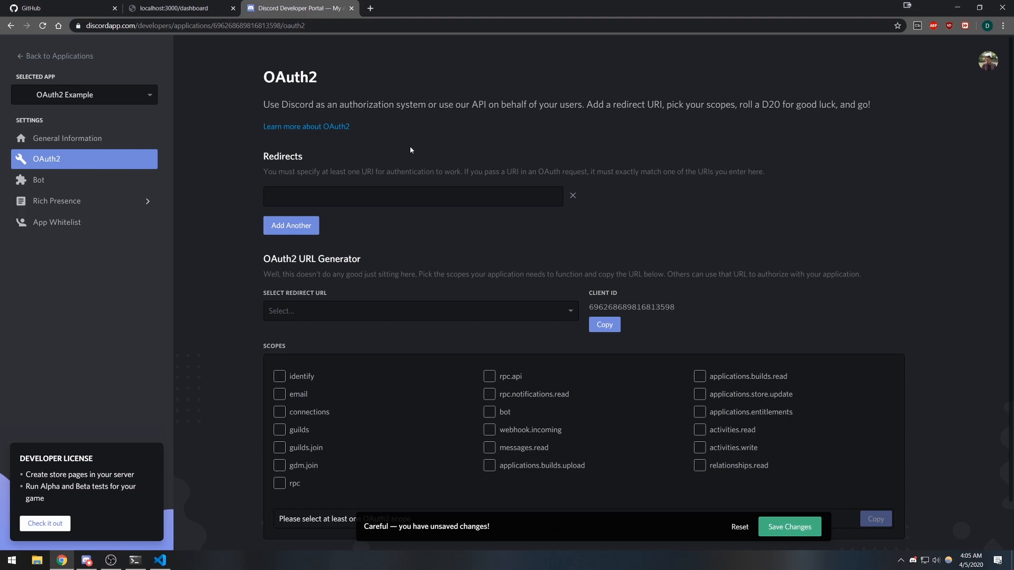
mouse_move(619, 139)
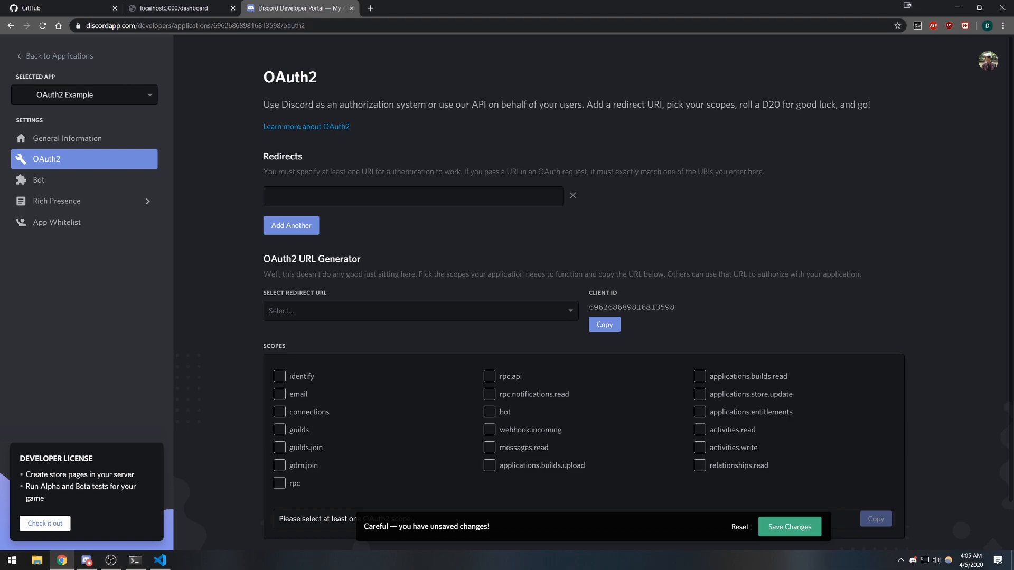
triple_click(508, 104)
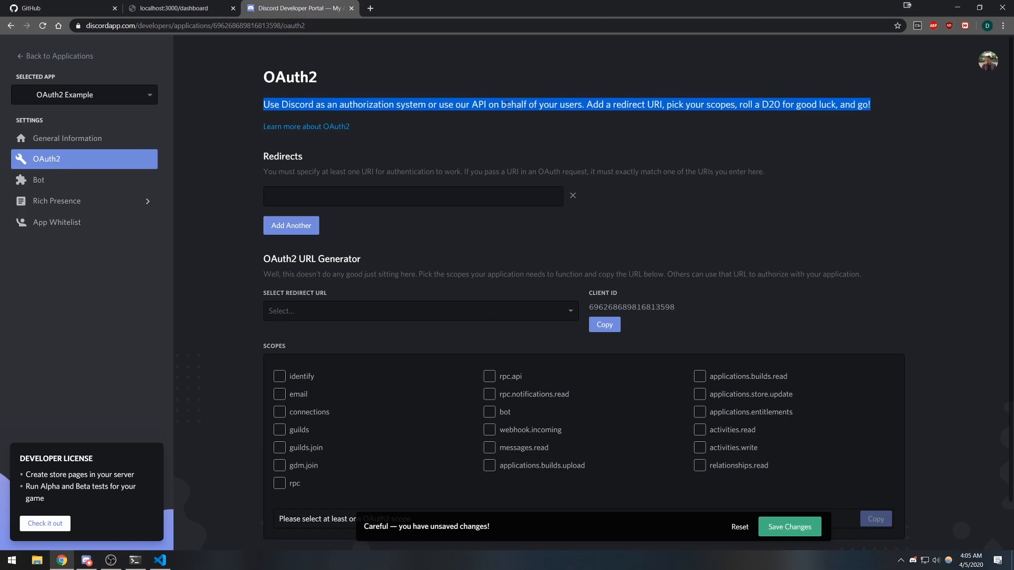
left_click(494, 104)
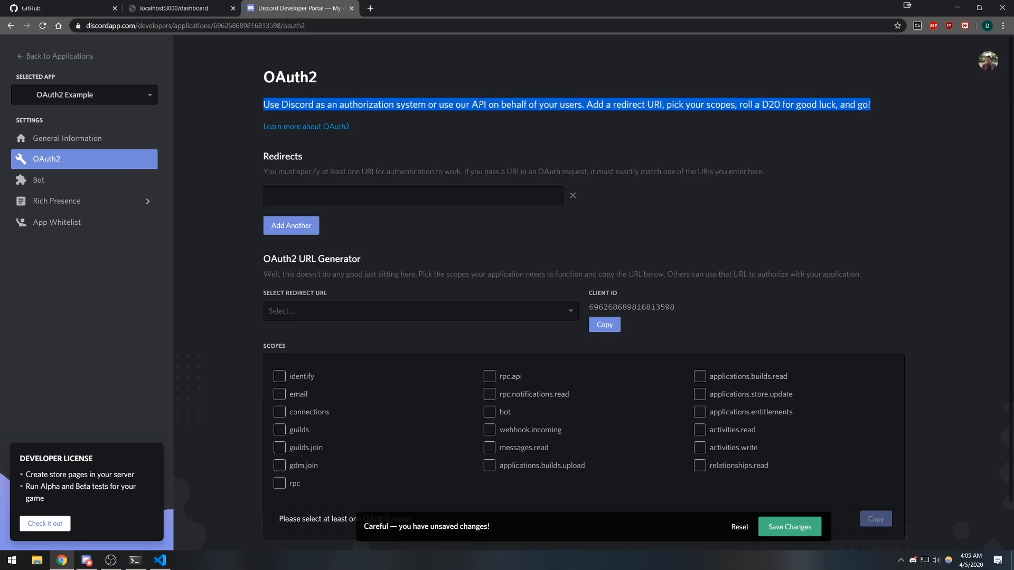
mouse_move(450, 124)
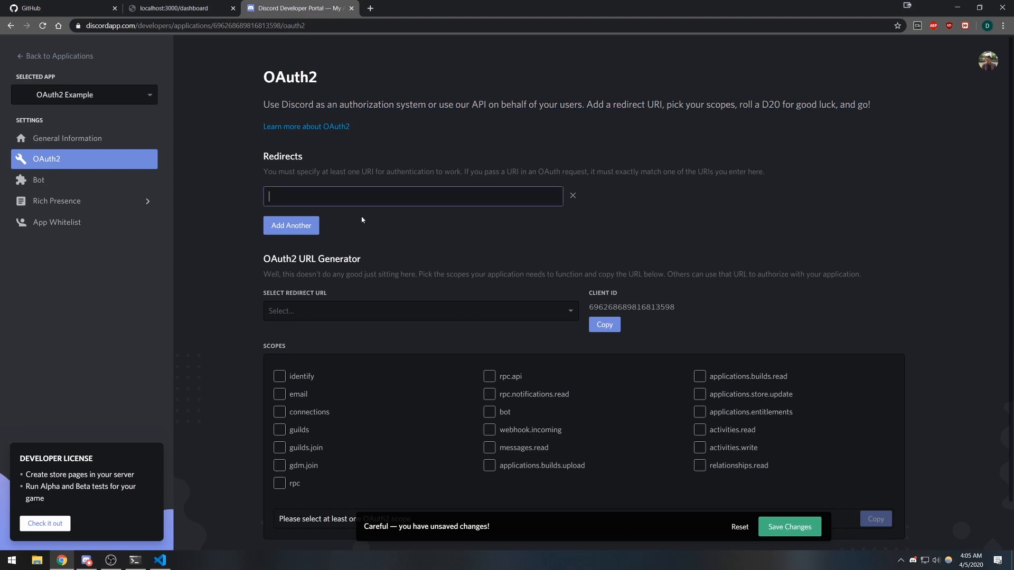
type("http://")
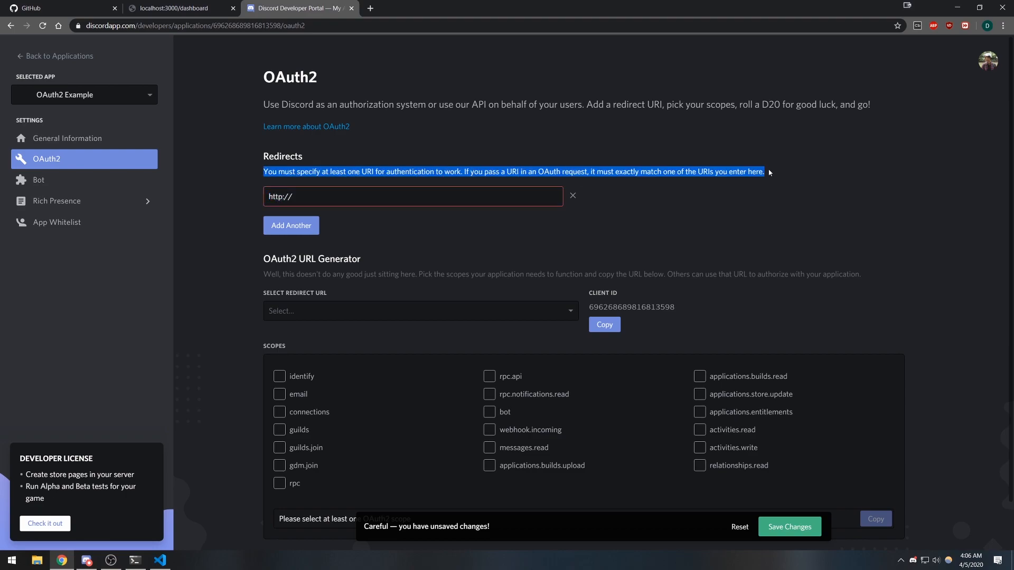
left_click(414, 196)
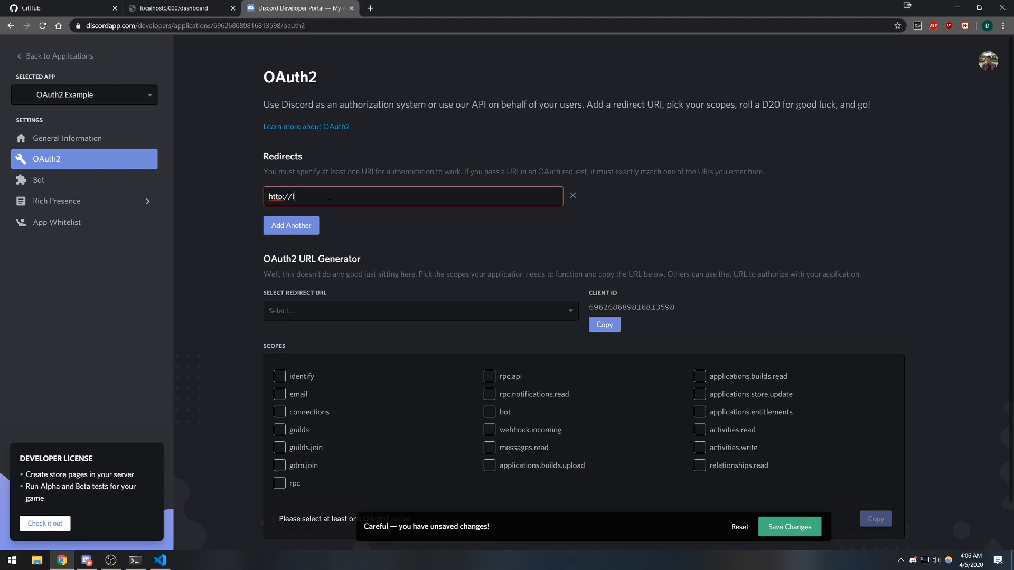
type("localhost:3000")
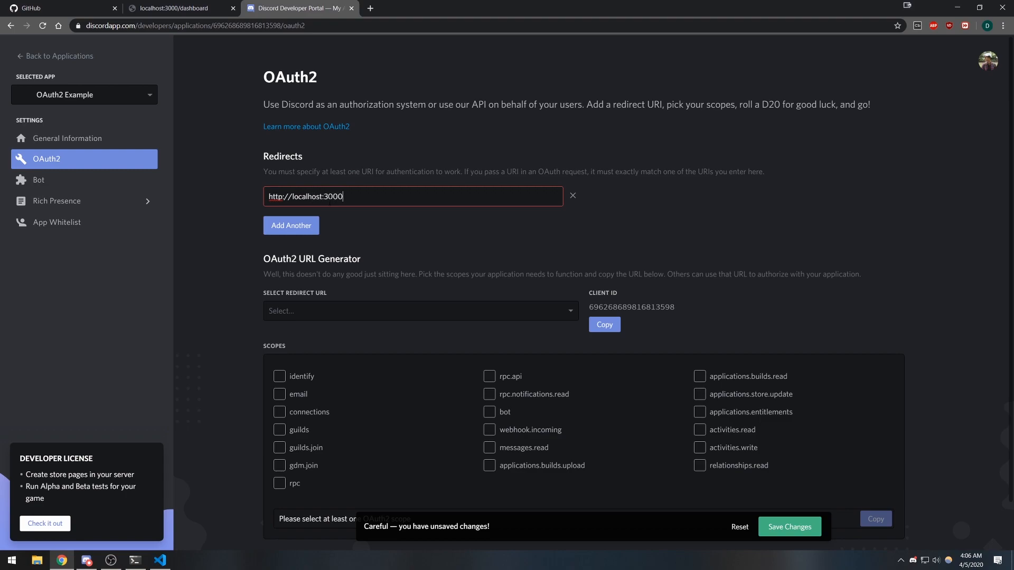
type("/auth/s")
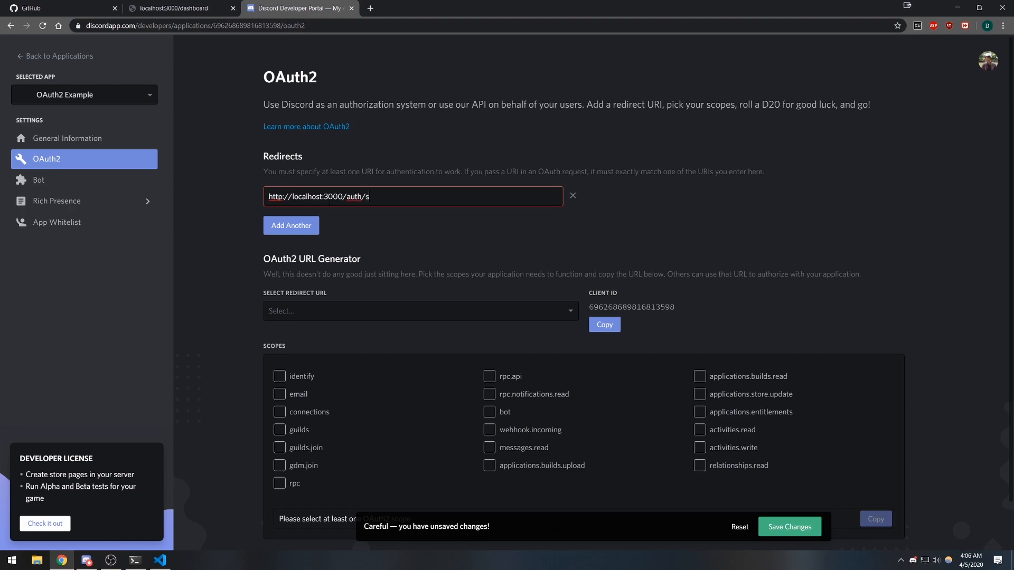
type("redirect")
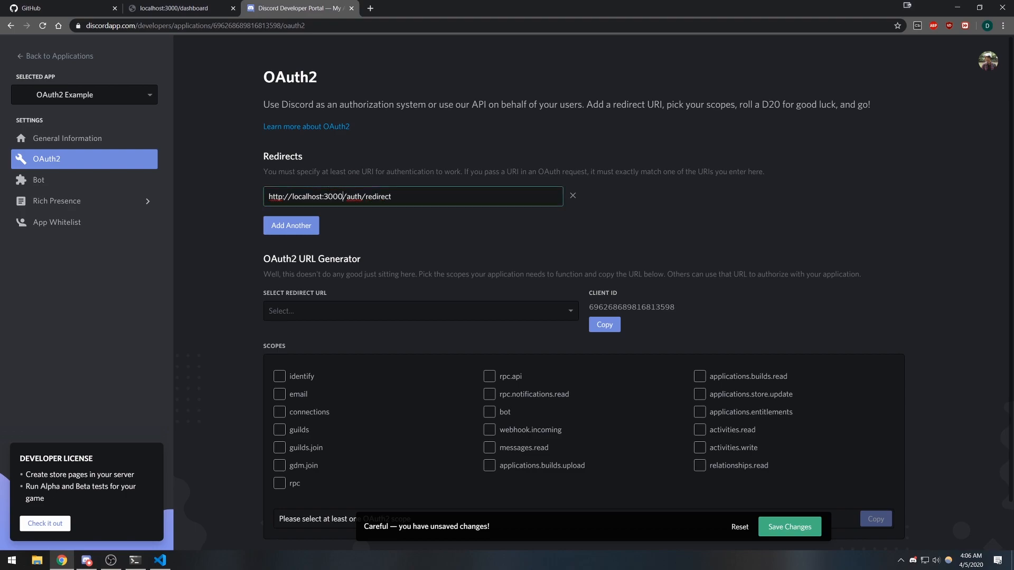
double_click(308, 196)
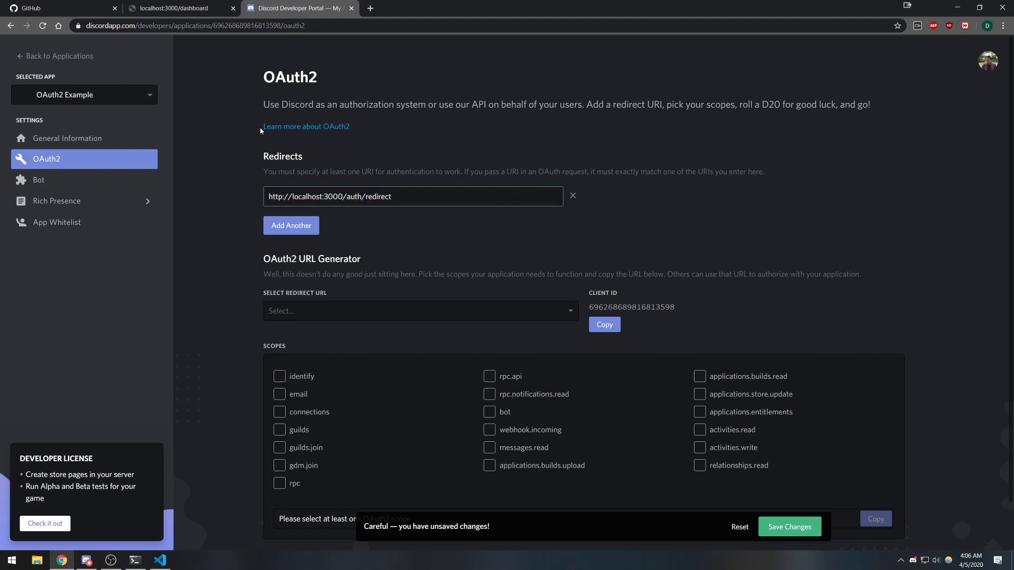
left_click(413, 196)
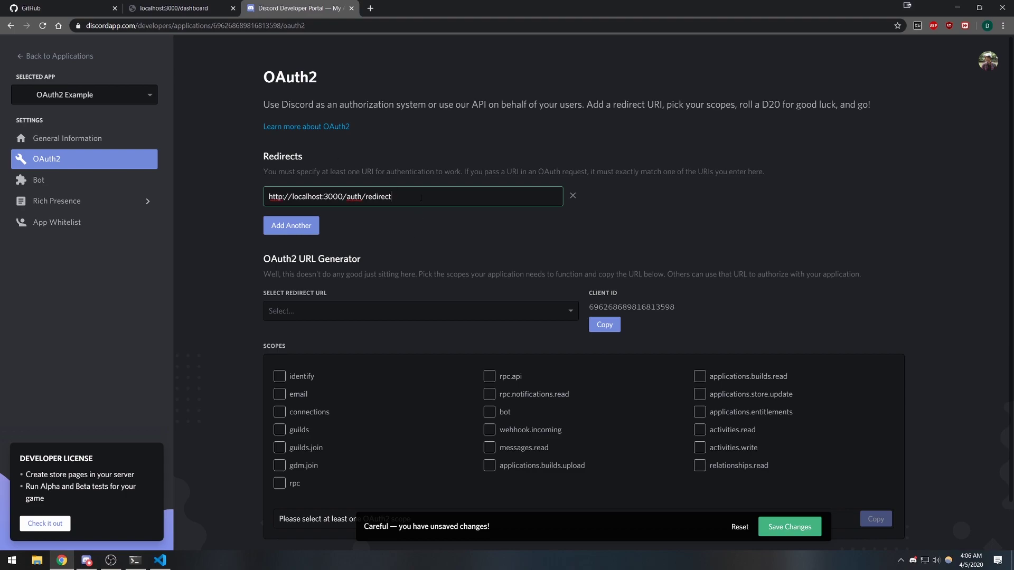
triple_click(330, 196)
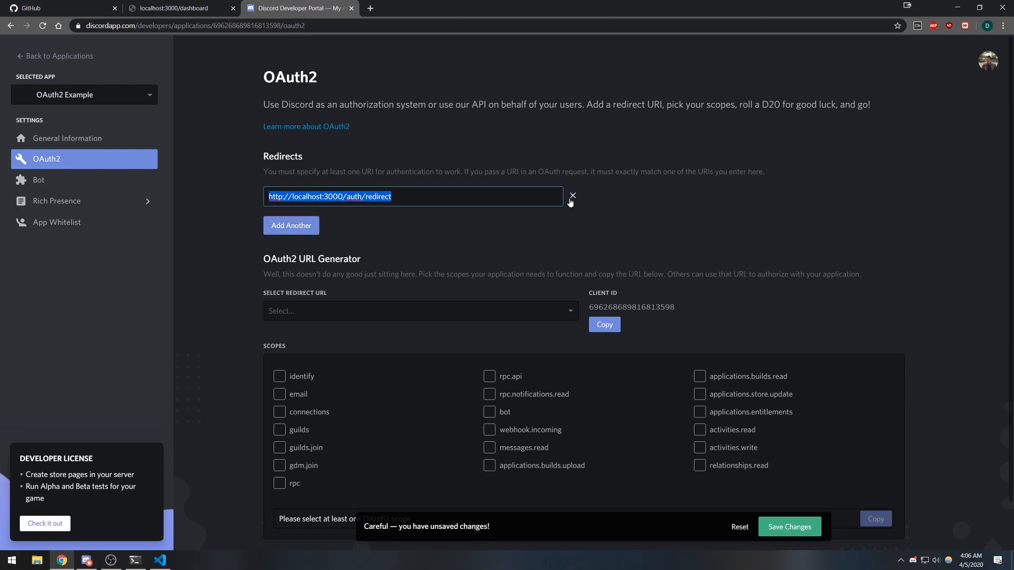
left_click(789, 526)
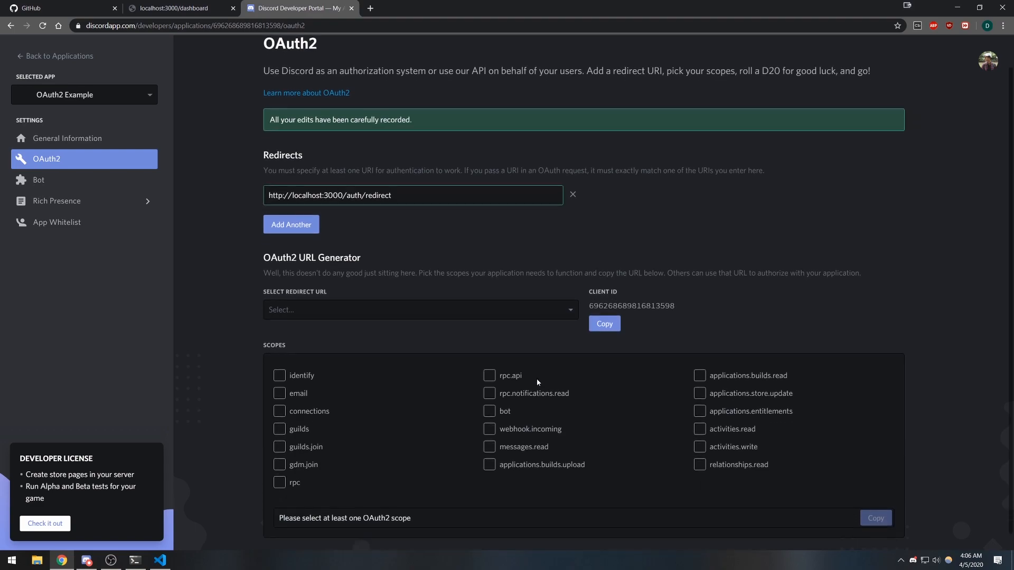
left_click(159, 560)
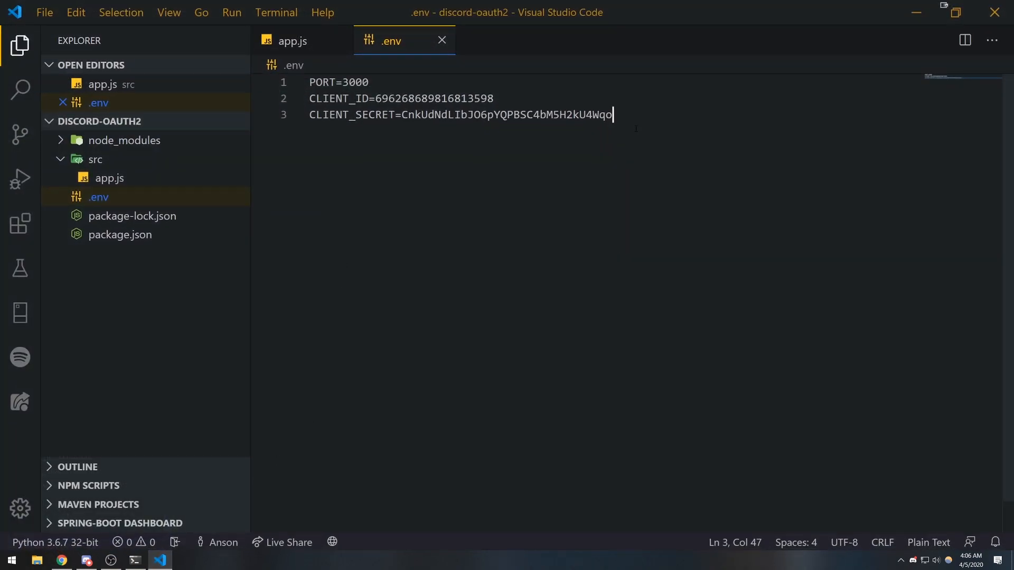
type("CLIENT")
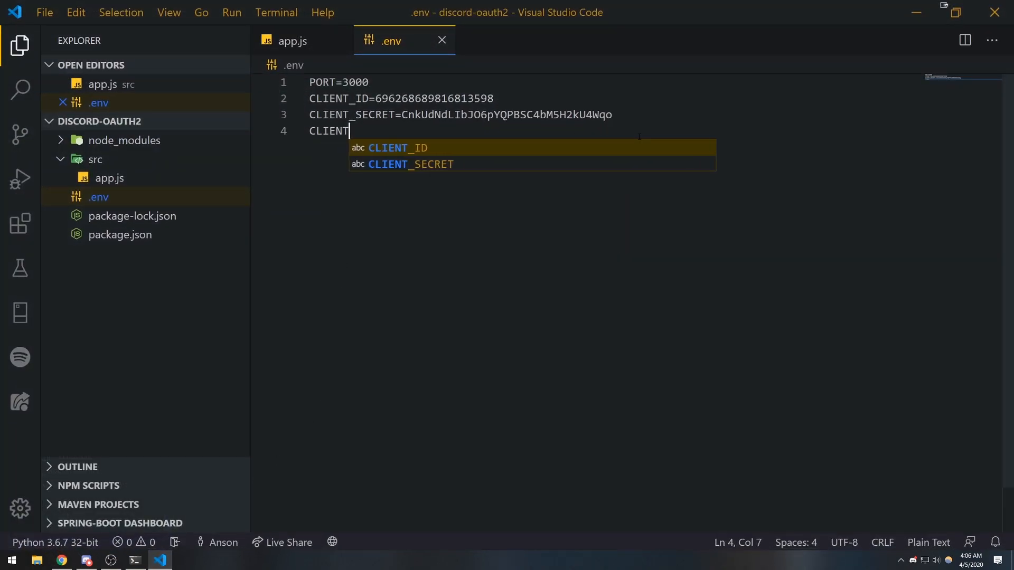
type("_REDIRECT=")
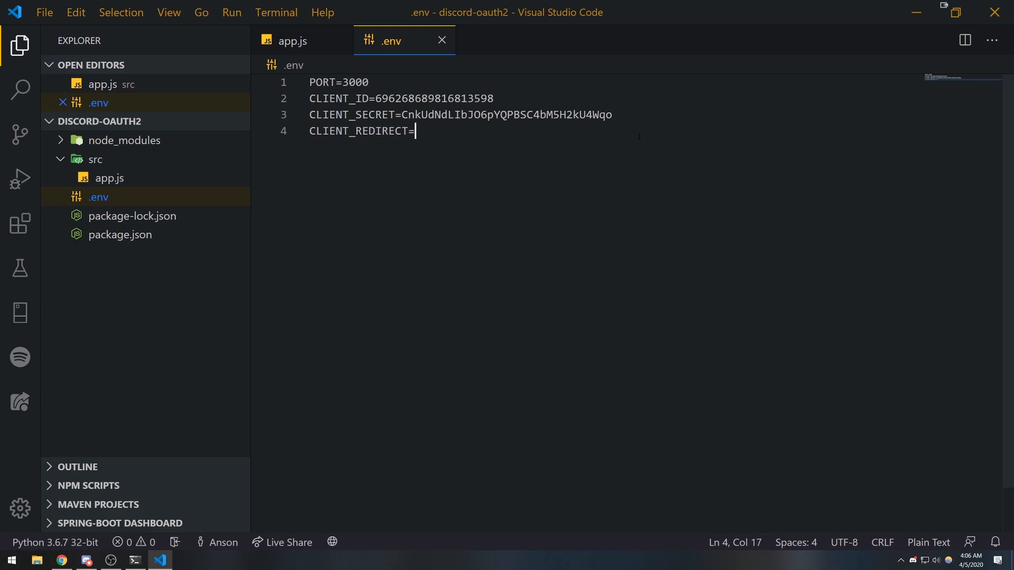
type("http://localhost:3000/auth/redirect")
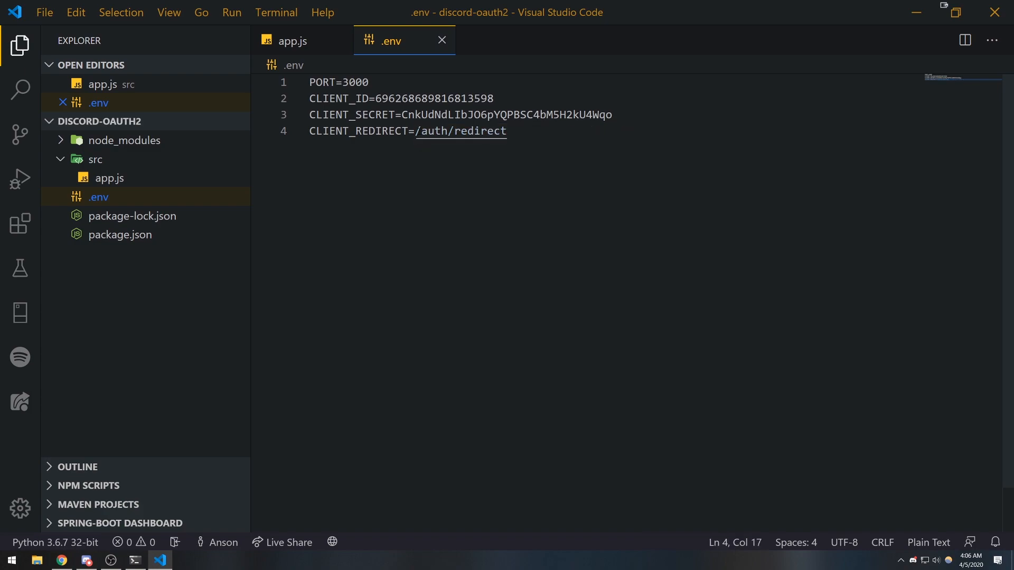
left_click(507, 130)
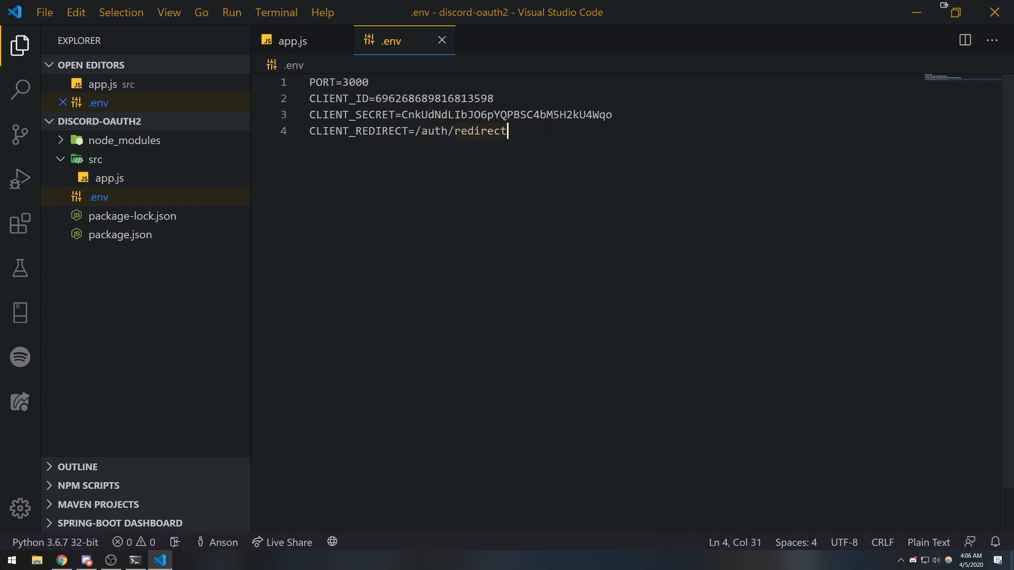
mouse_move(411, 71)
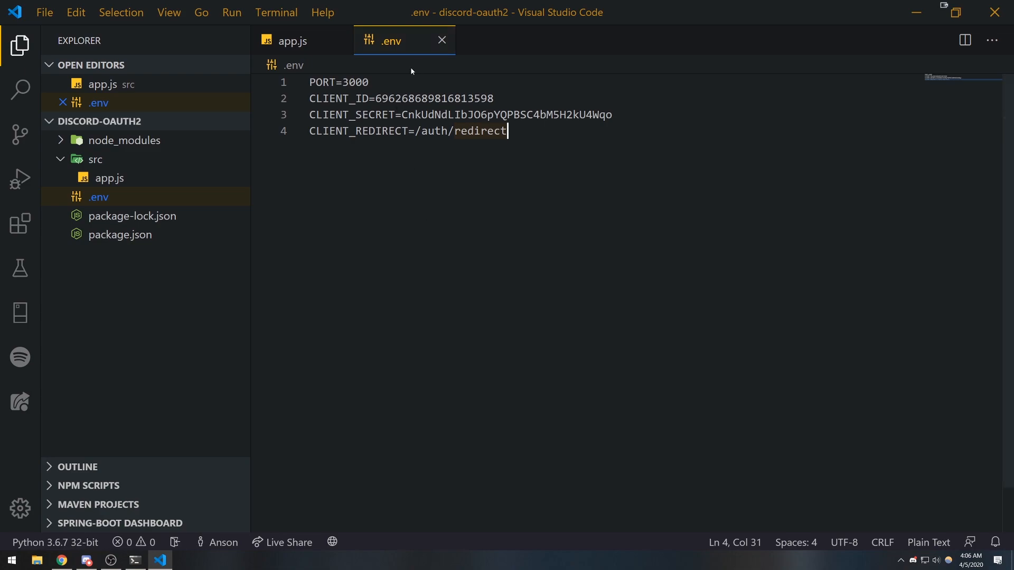
left_click(292, 41)
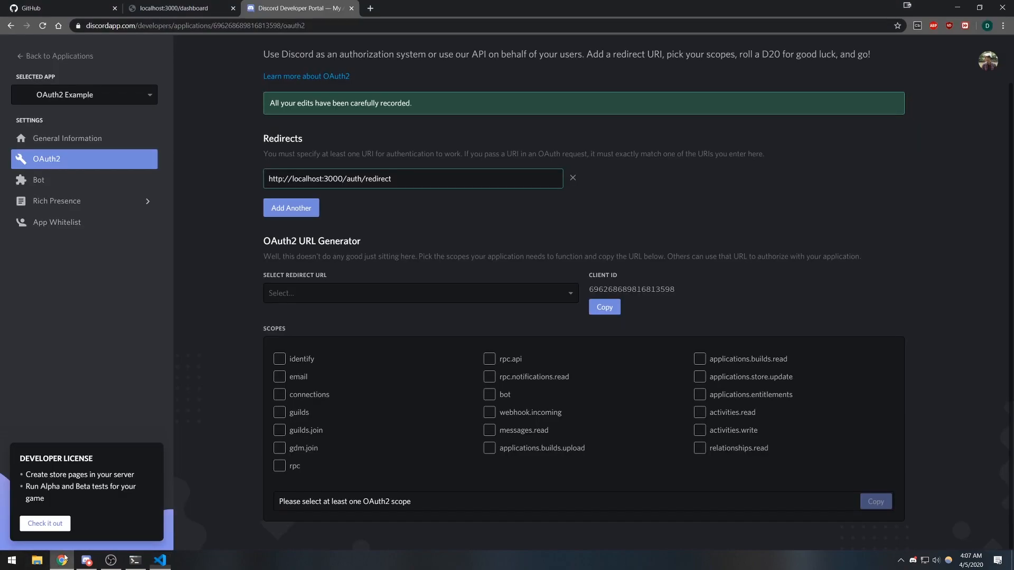
mouse_move(741, 391)
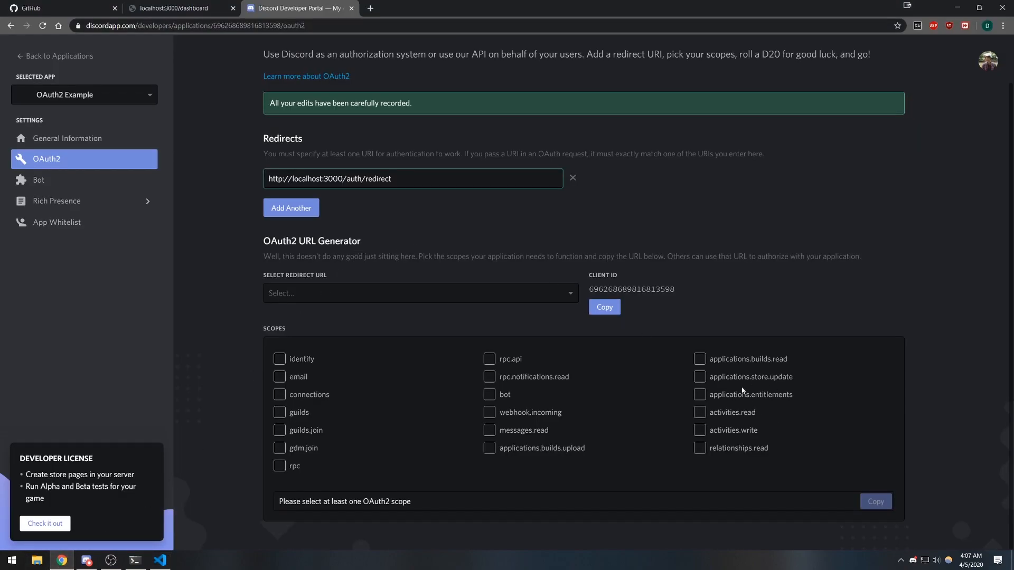
mouse_move(136, 187)
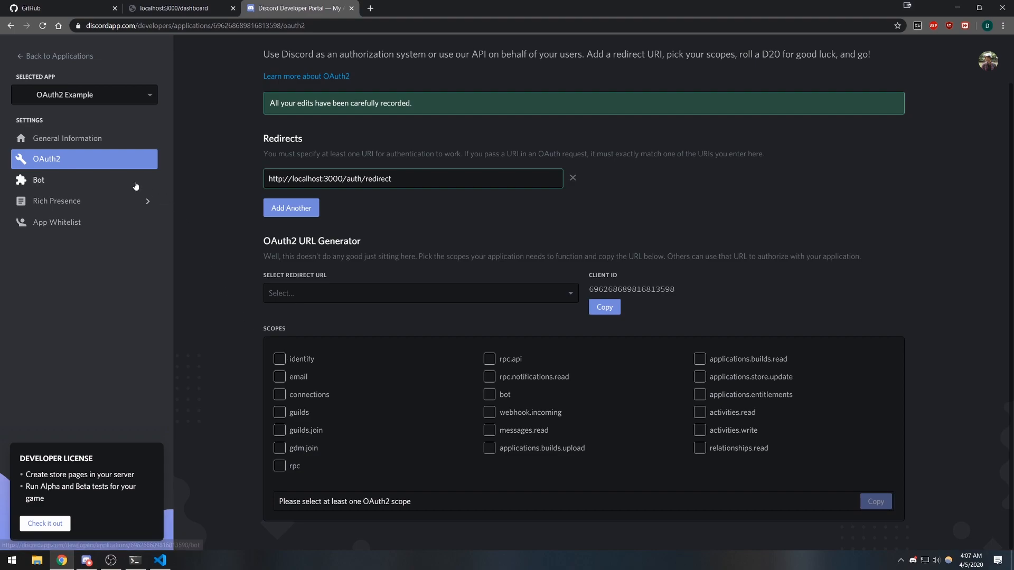
mouse_move(329, 333)
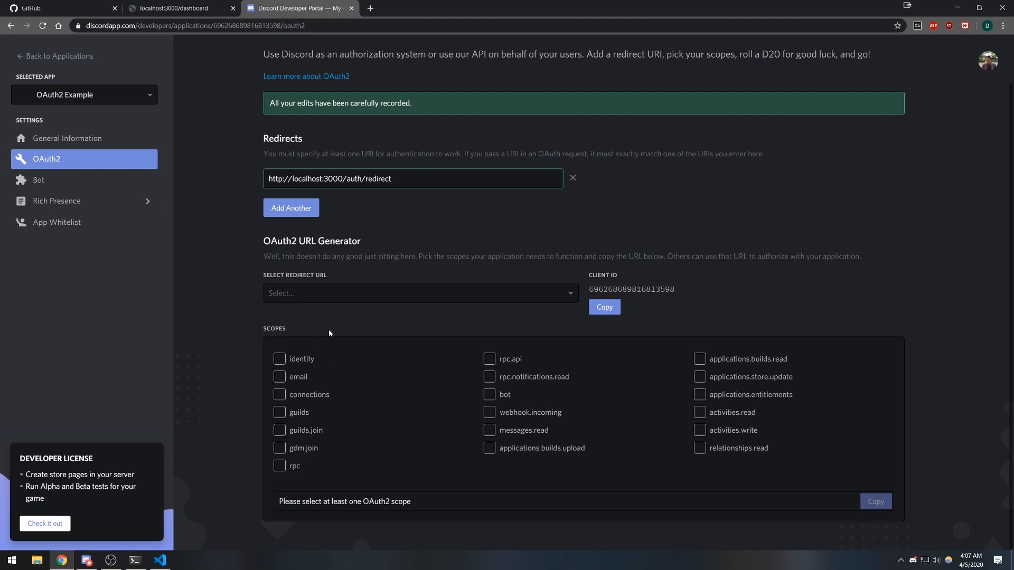
mouse_move(711, 364)
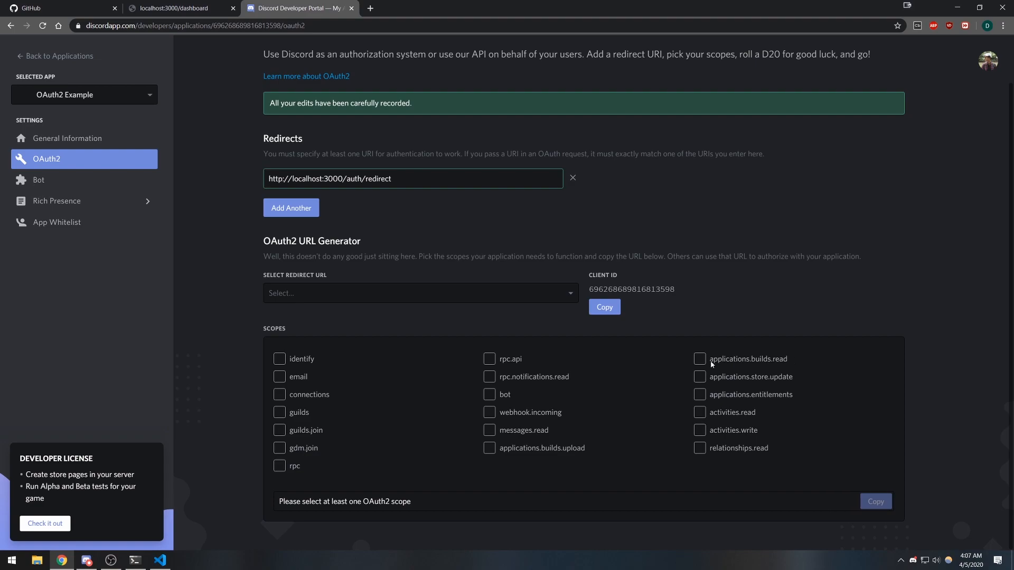
mouse_move(290, 394)
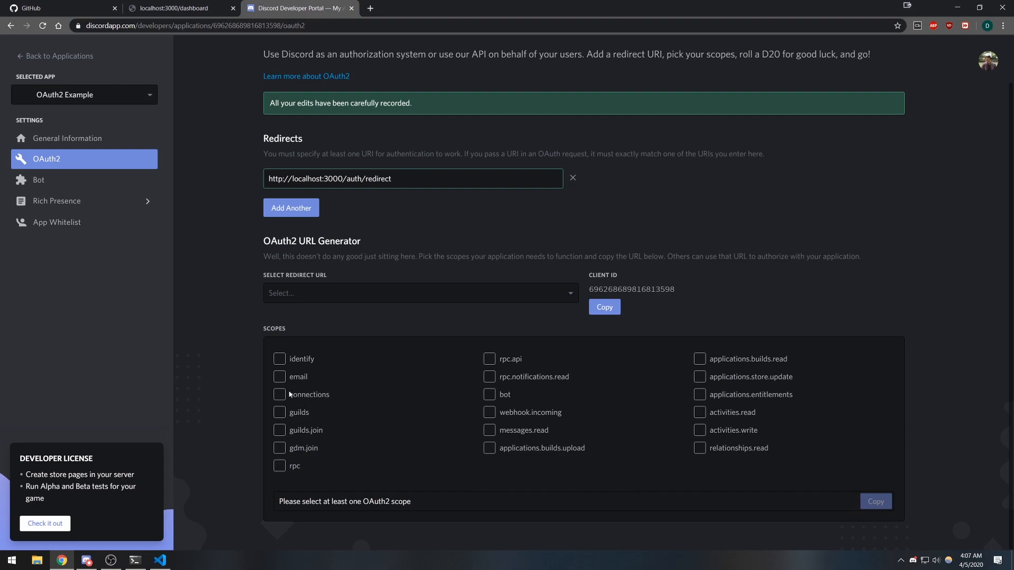
mouse_move(279, 377)
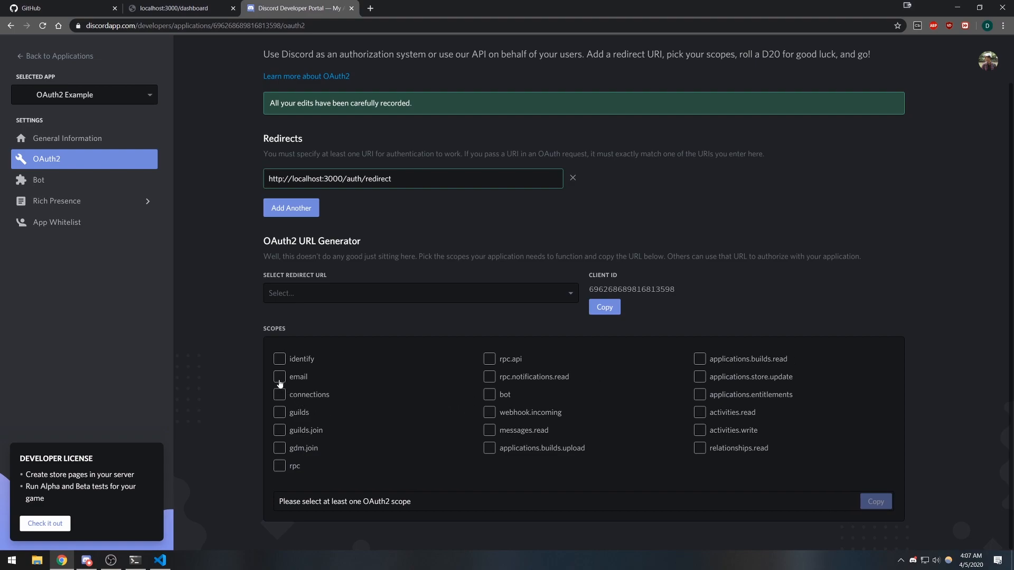
mouse_move(251, 360)
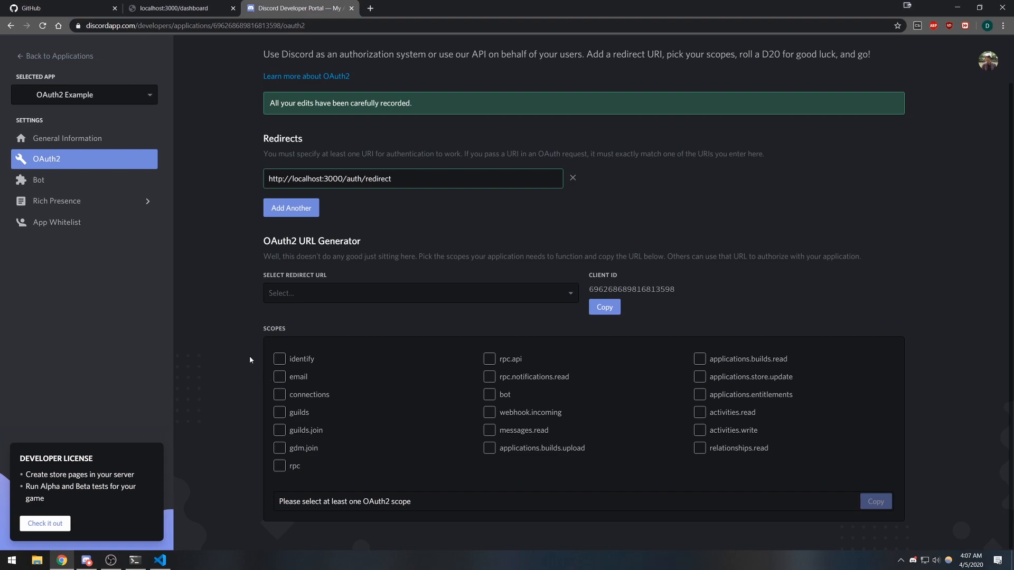
mouse_move(471, 324)
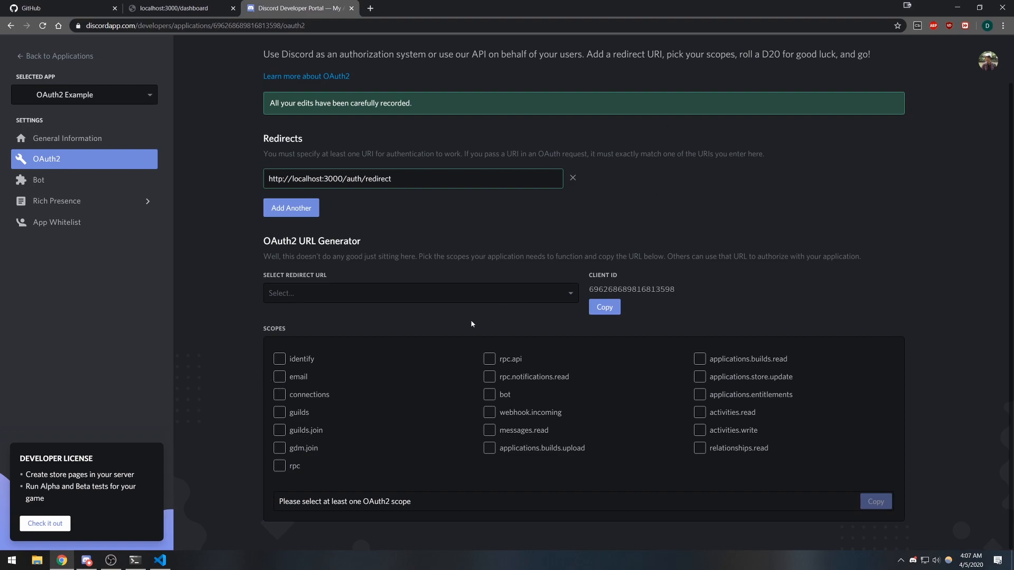
Step: Tick the identify, email and guilds scopes, leaving the bot scope unchecked
scroll("up", 3)
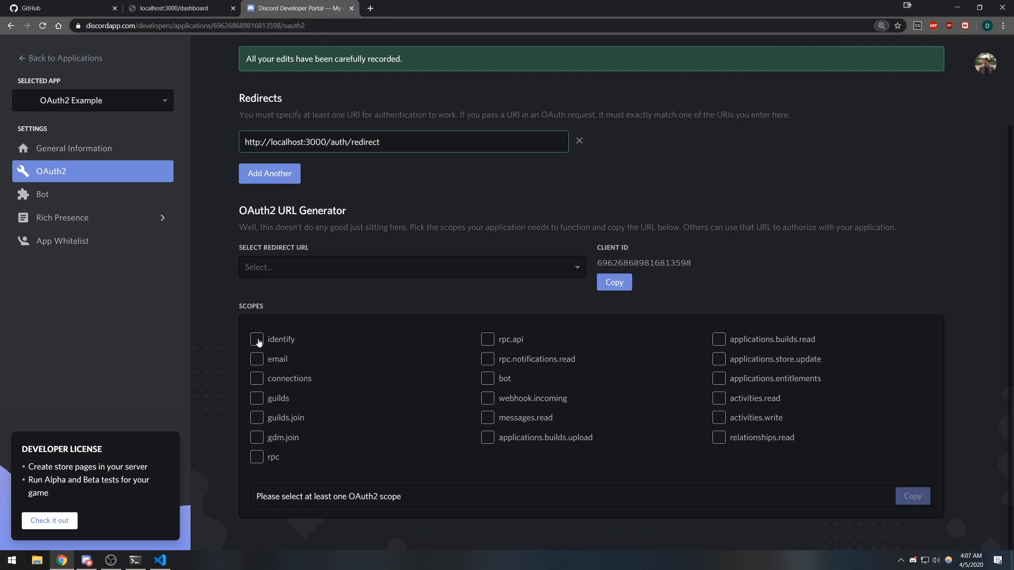
left_click(257, 339)
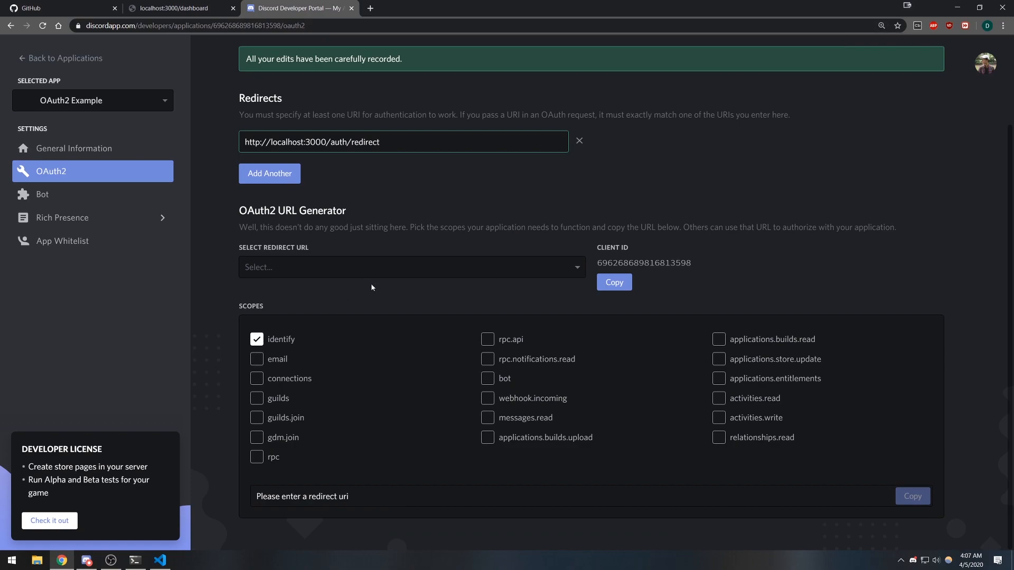
mouse_move(262, 367)
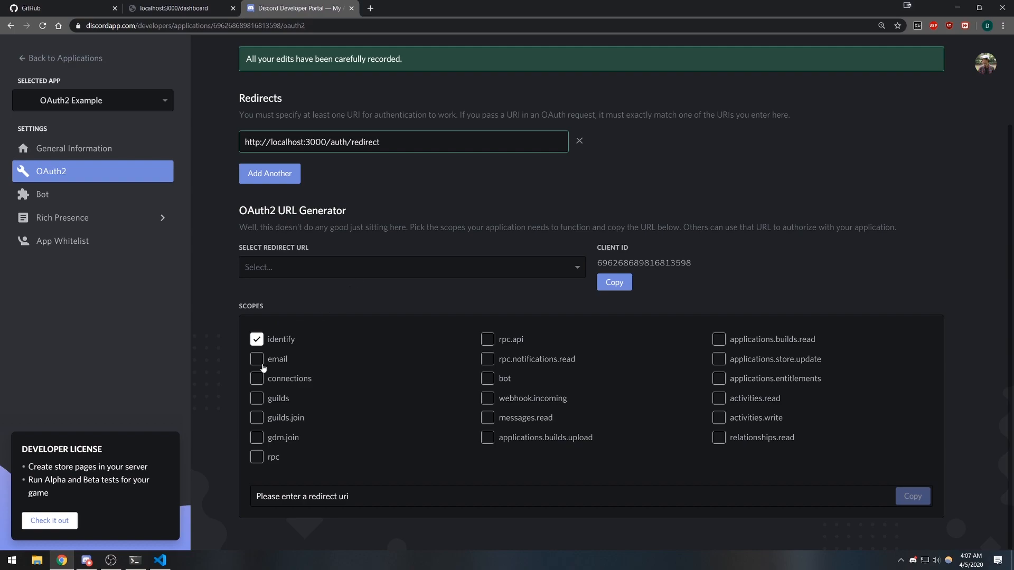
left_click(257, 359)
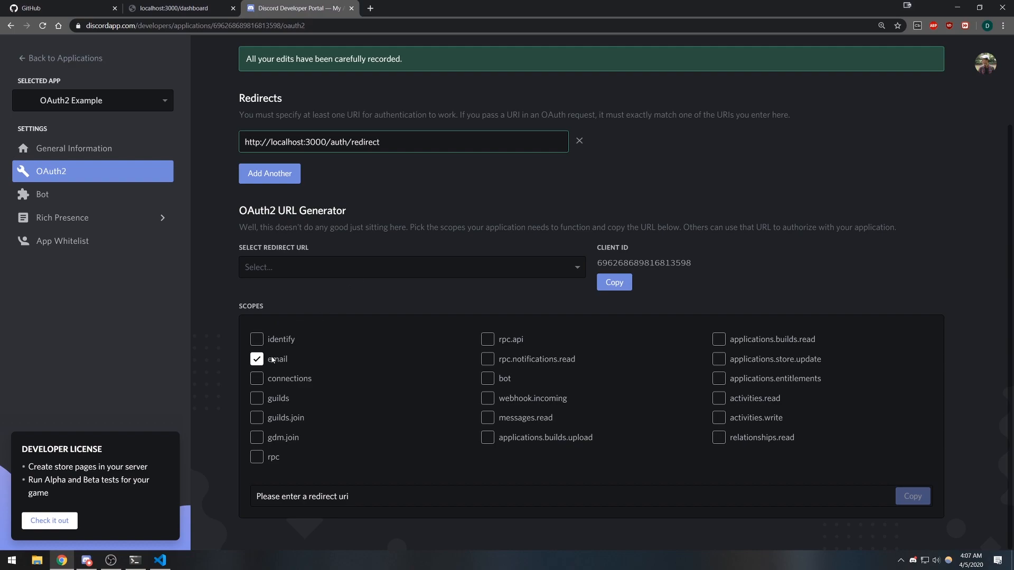
mouse_move(257, 339)
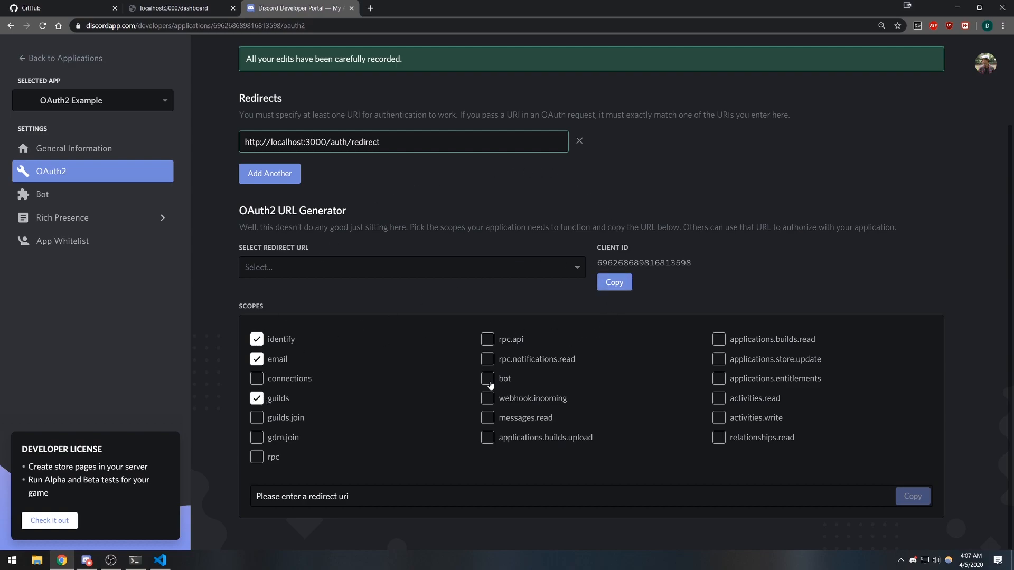
left_click(487, 378)
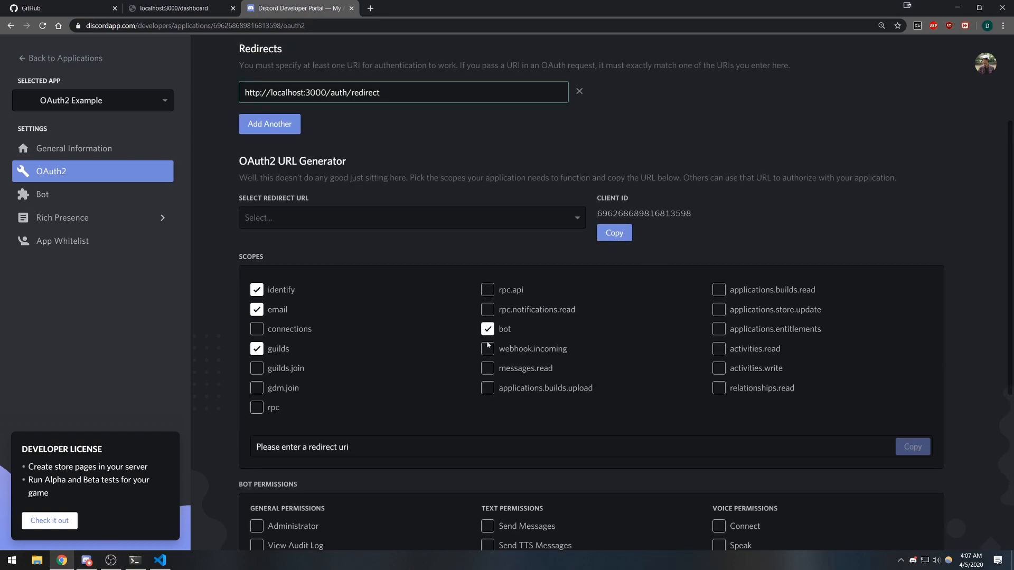
left_click(487, 329)
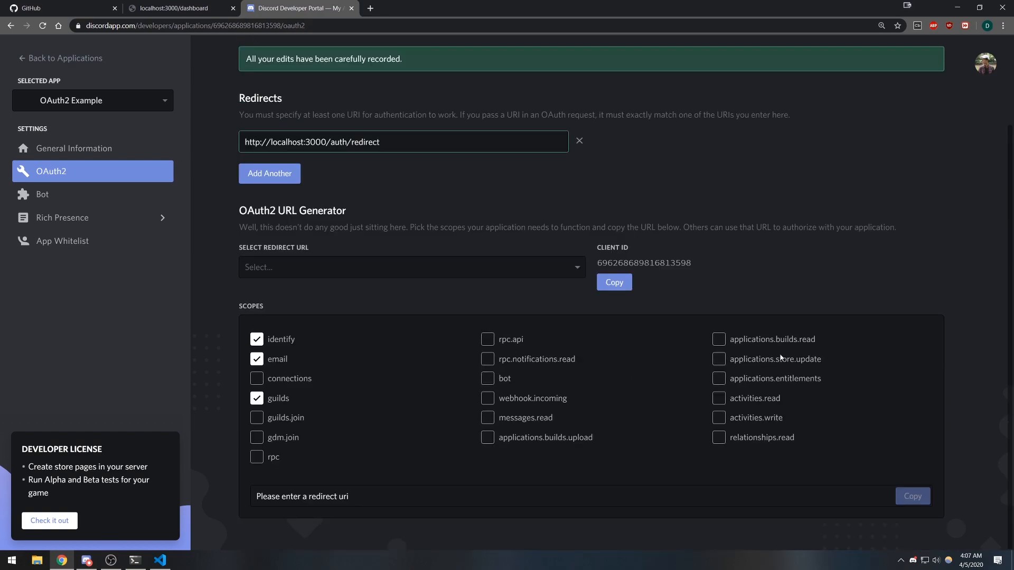
mouse_move(780, 347)
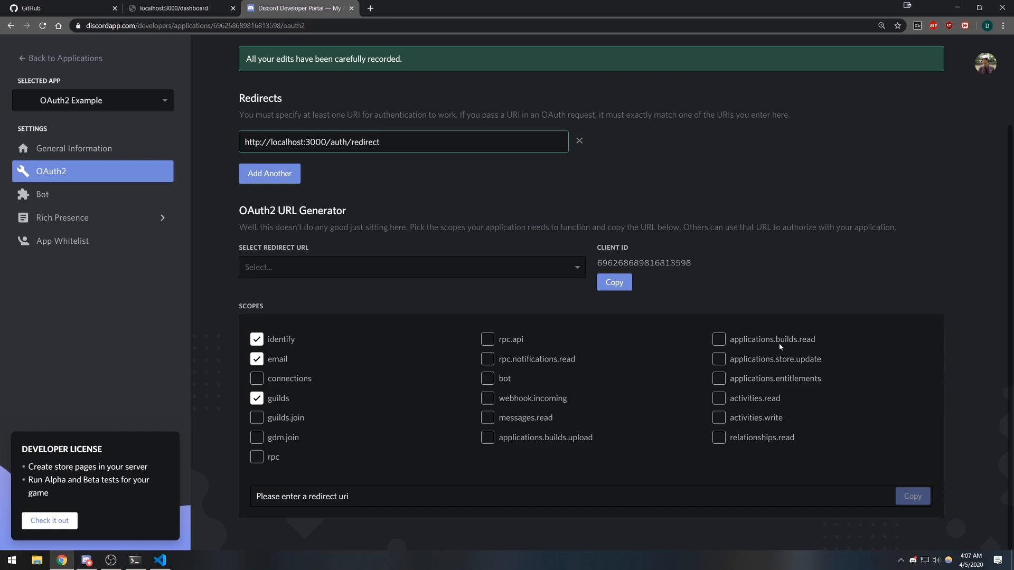
mouse_move(296, 354)
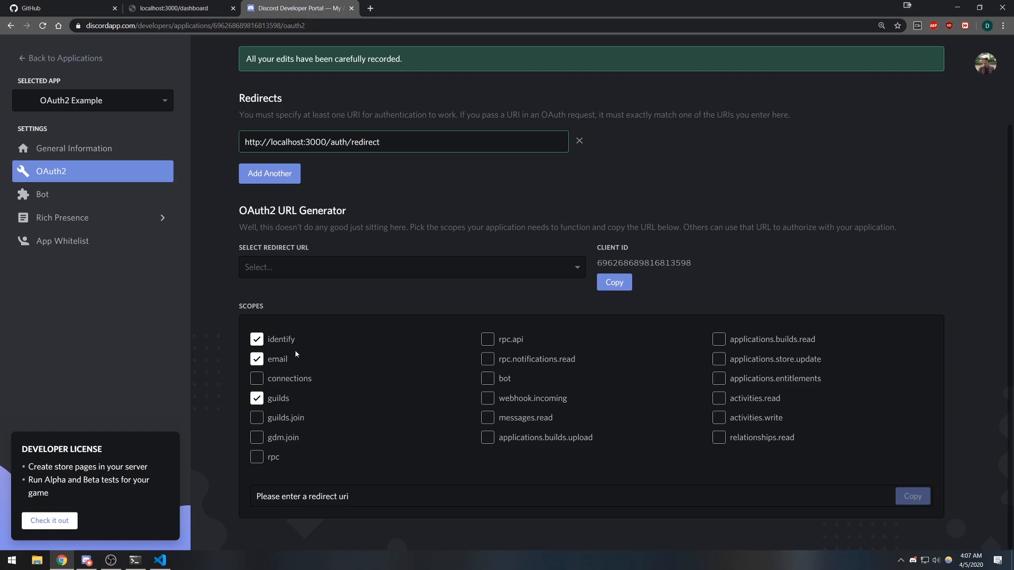
mouse_move(490, 375)
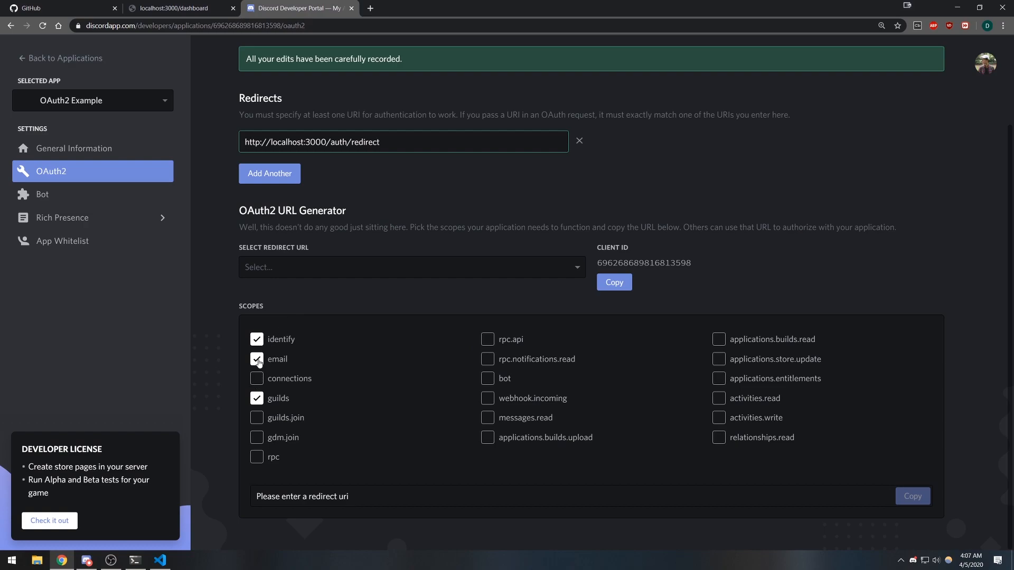
left_click(256, 397)
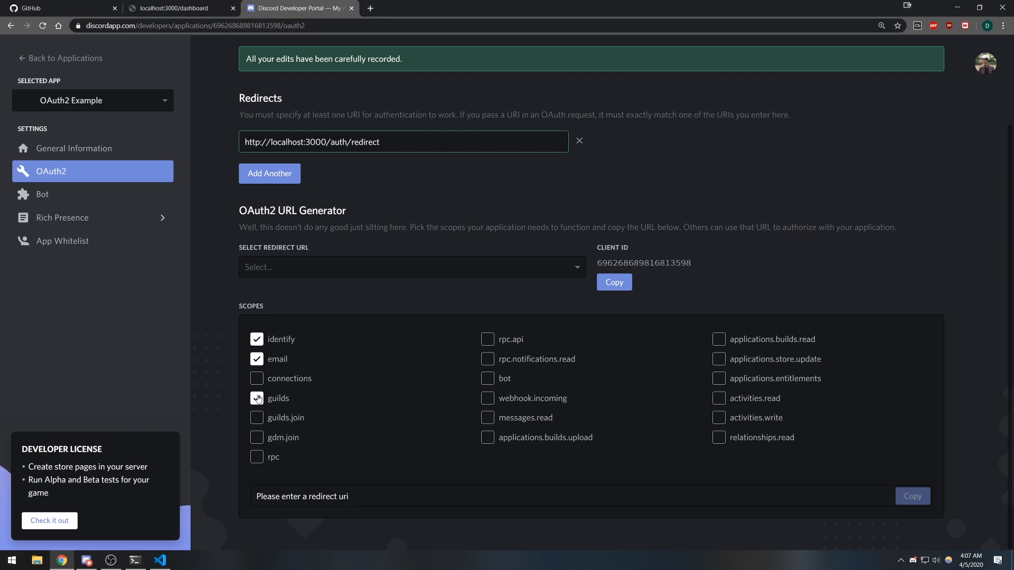
left_click(256, 398)
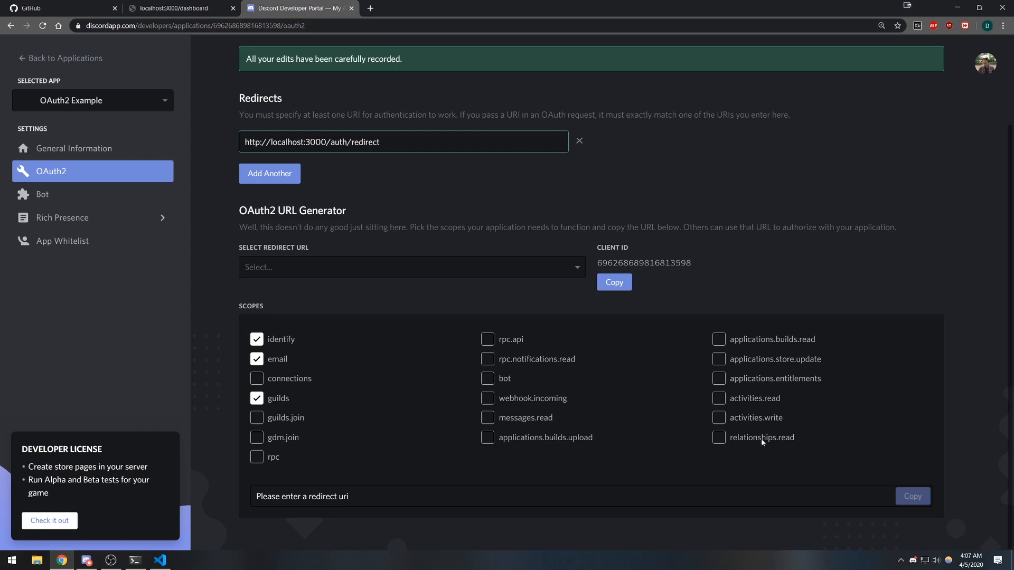
mouse_move(499, 407)
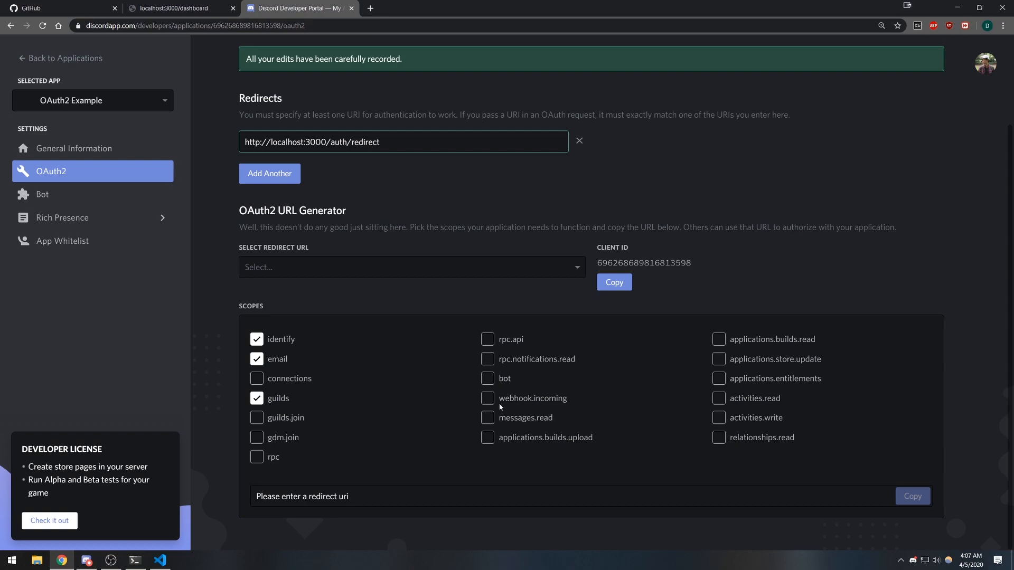
mouse_move(358, 384)
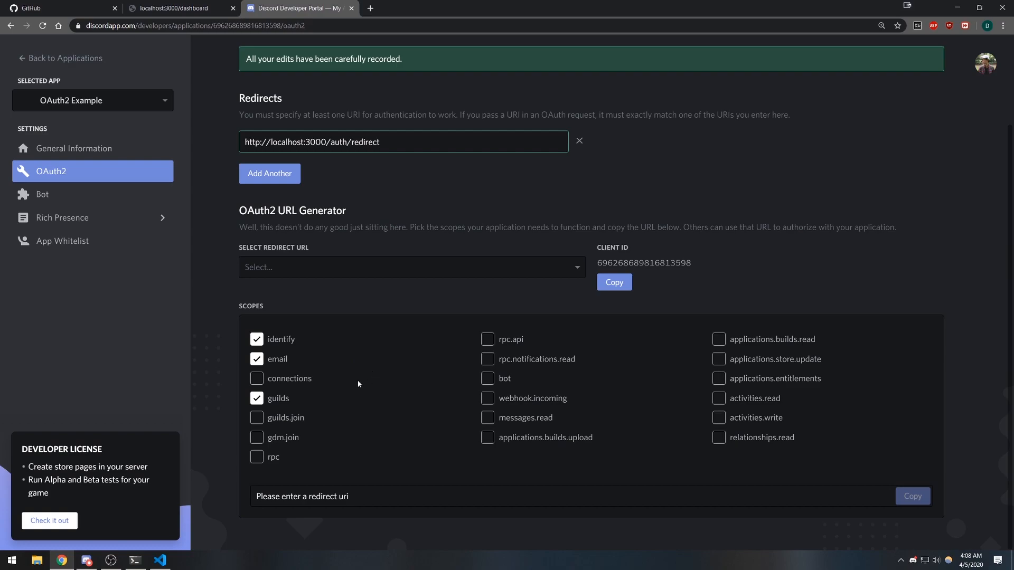
mouse_move(74, 153)
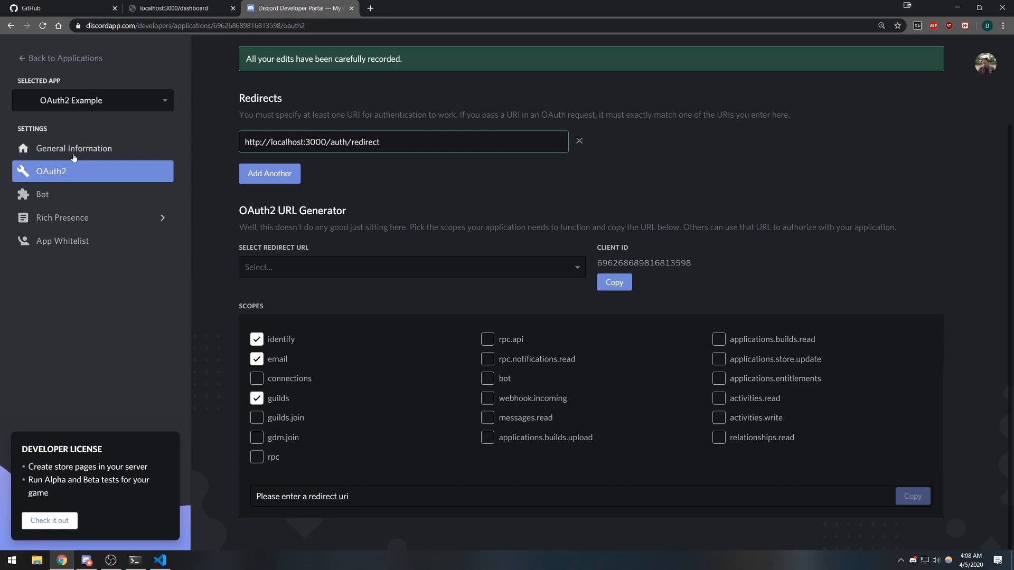
Step: Navigate through Bot and OAuth2 to the app's General Information page
left_click(42, 194)
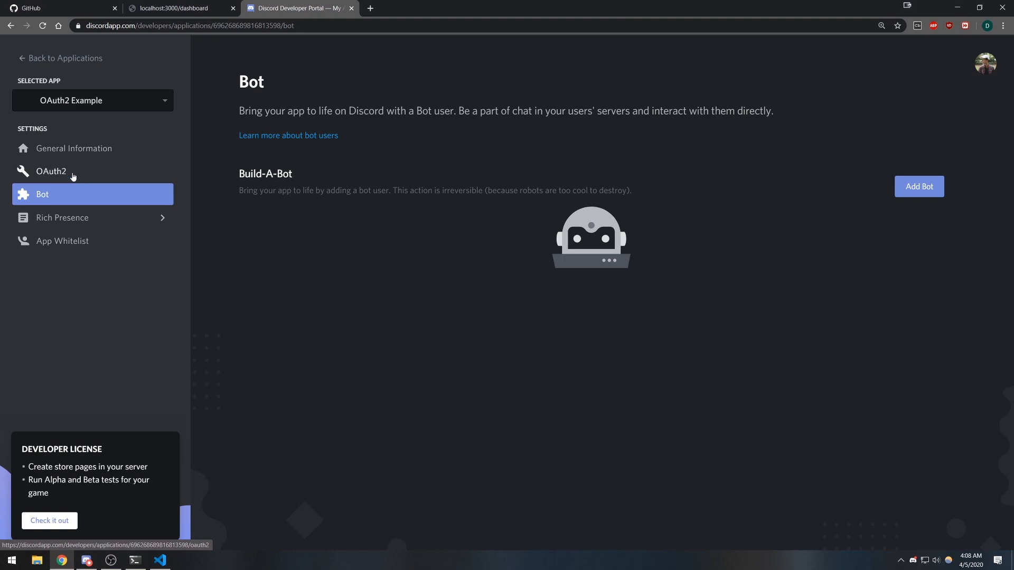
left_click(51, 171)
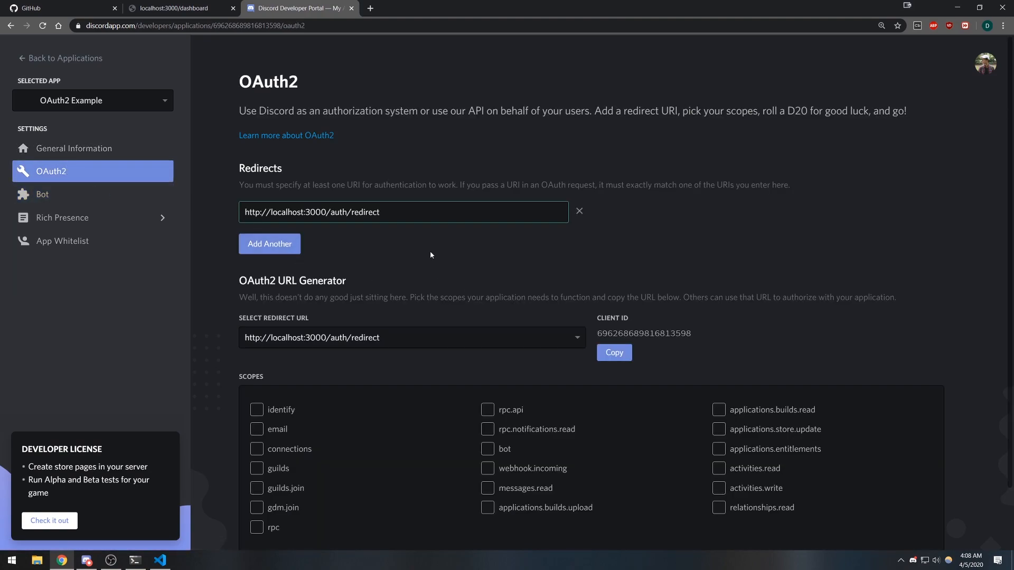
left_click(74, 148)
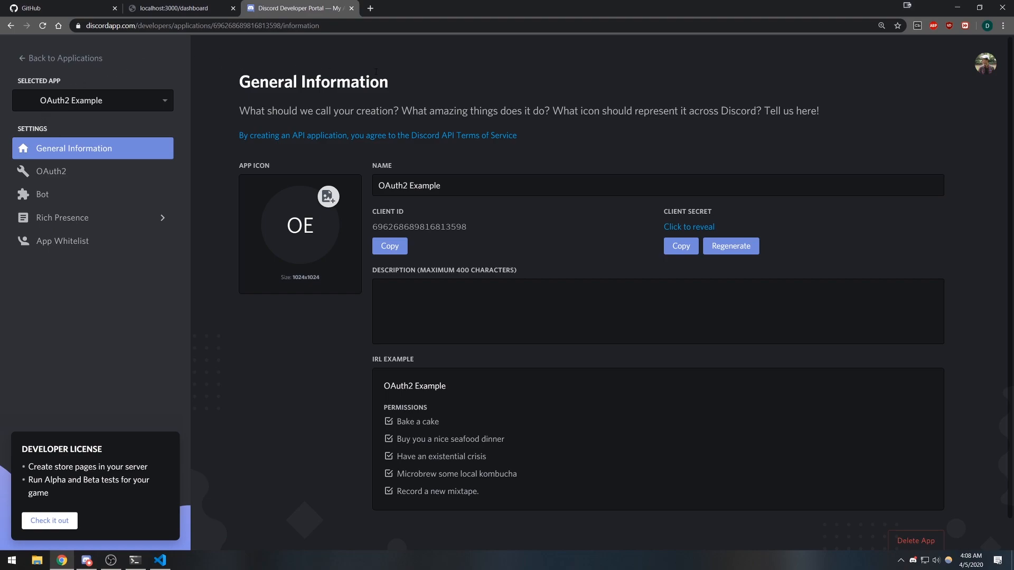
mouse_move(622, 77)
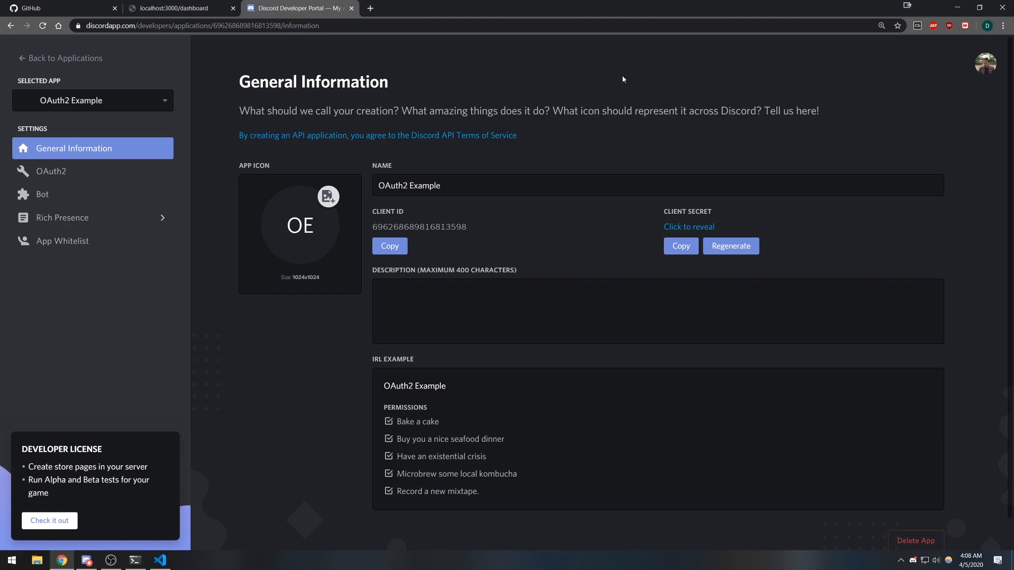
mouse_move(300, 386)
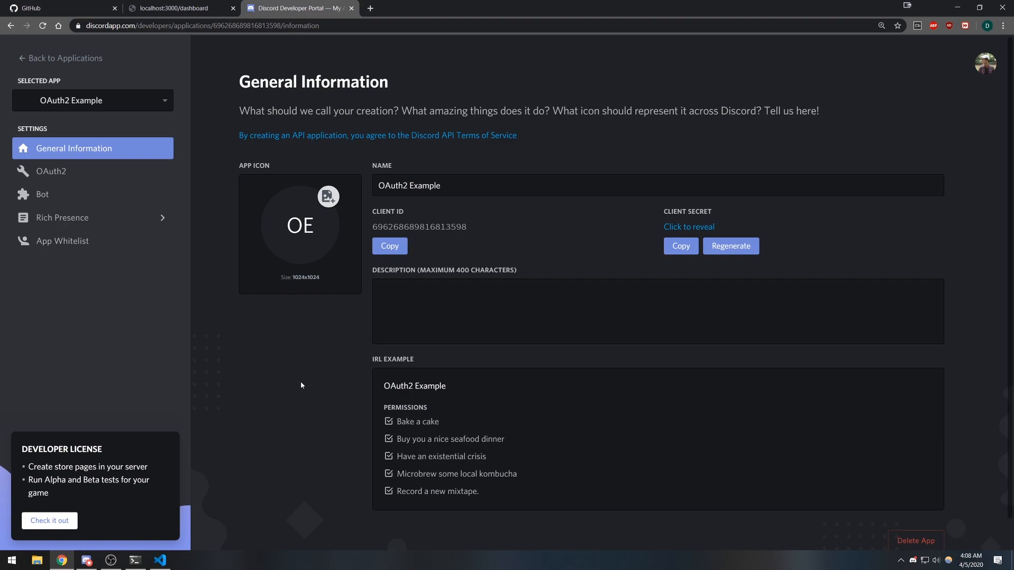